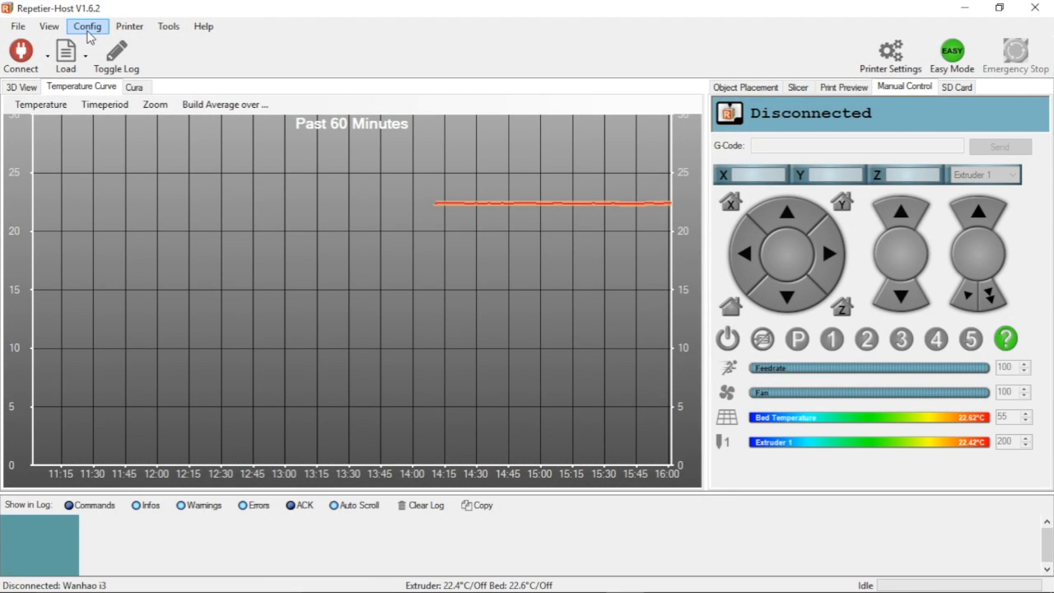
Step: Review the printer settings, including the printer shape, and close them unchanged
{"action": "left_click", "coordinate": [87, 25]}
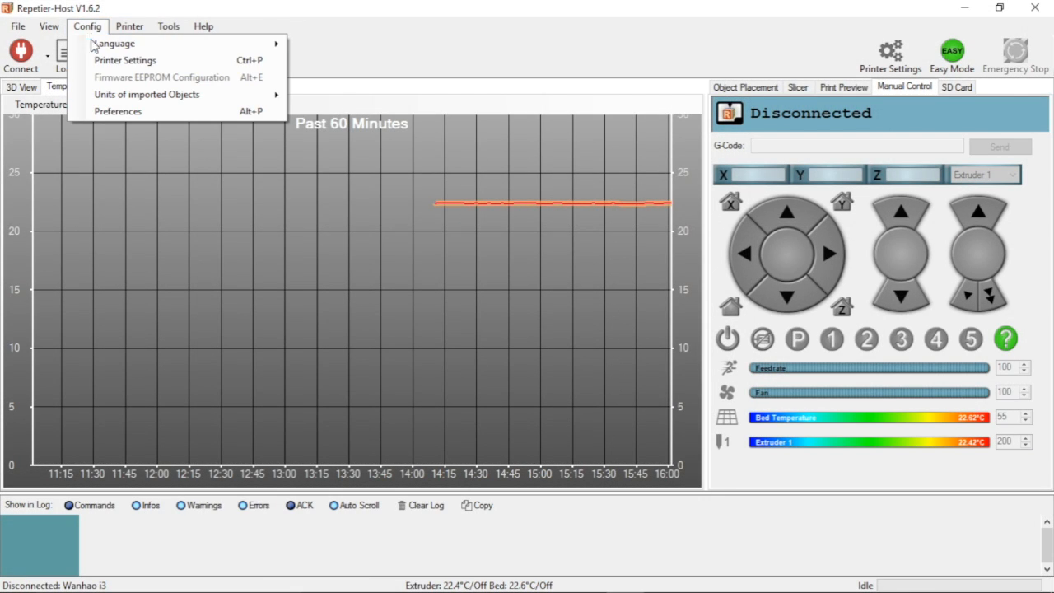
{"action": "mouse_move", "coordinate": [105, 61]}
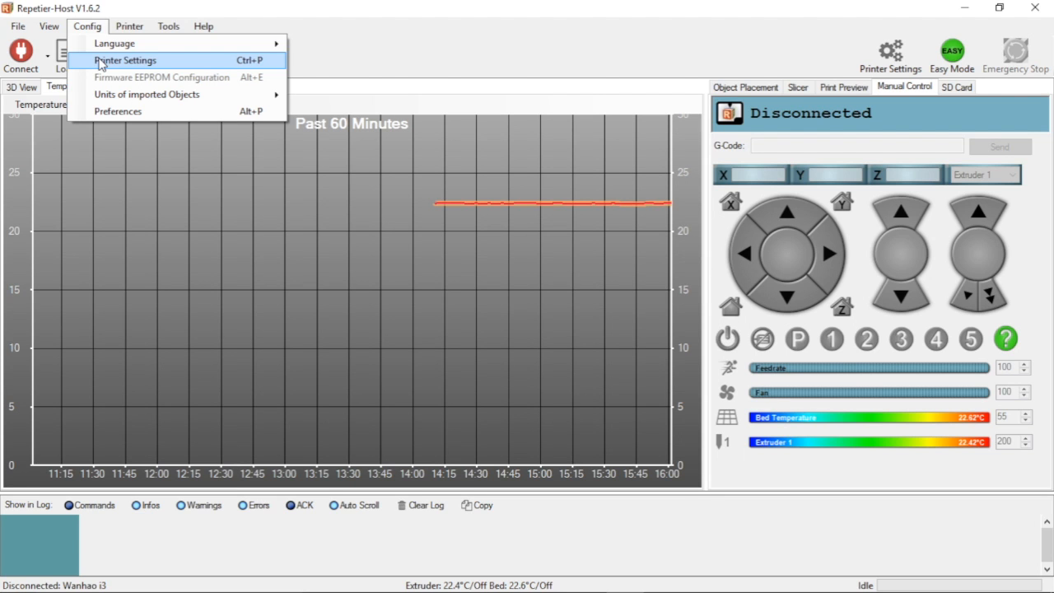
{"action": "left_click", "coordinate": [126, 60]}
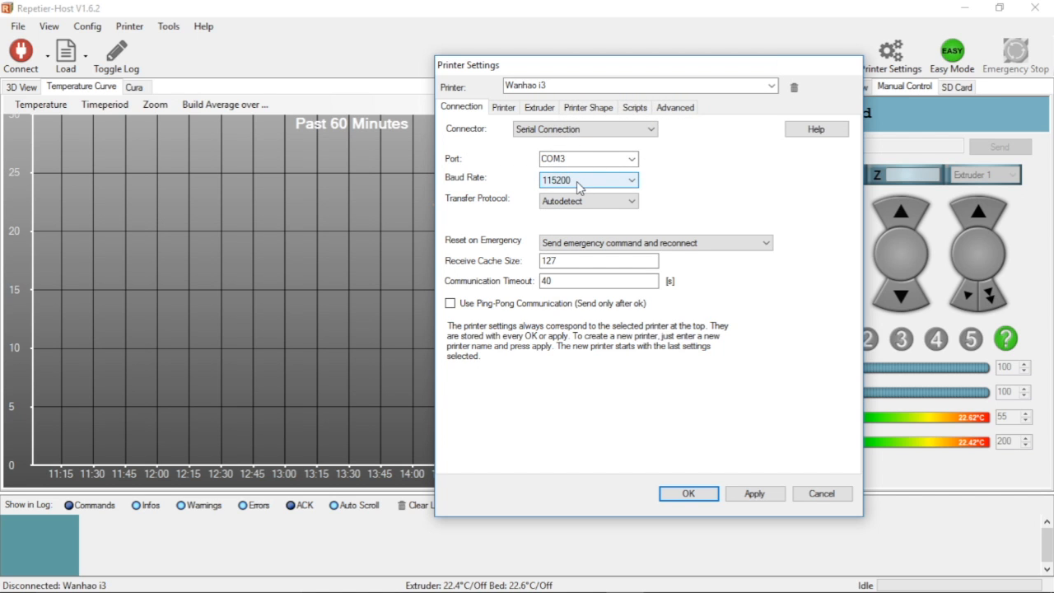
{"action": "mouse_move", "coordinate": [577, 180]}
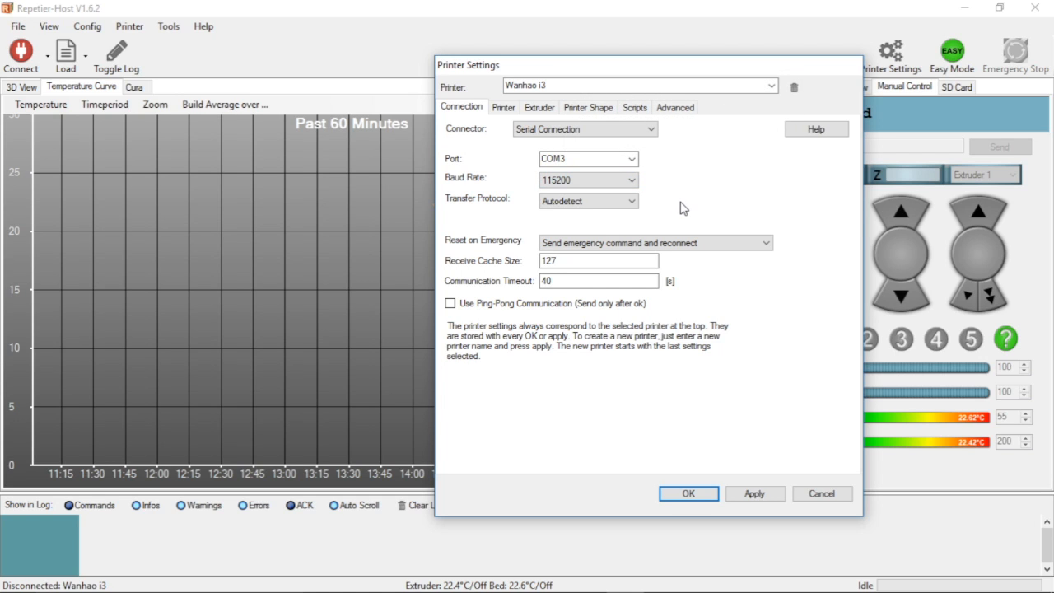
{"action": "mouse_move", "coordinate": [570, 107]}
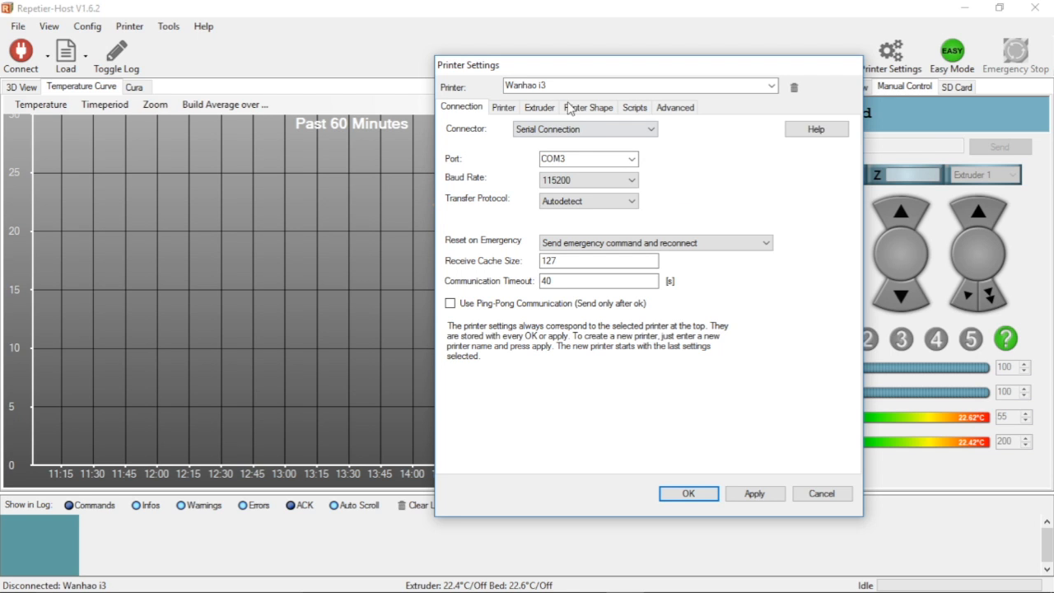
{"action": "left_click", "coordinate": [585, 107]}
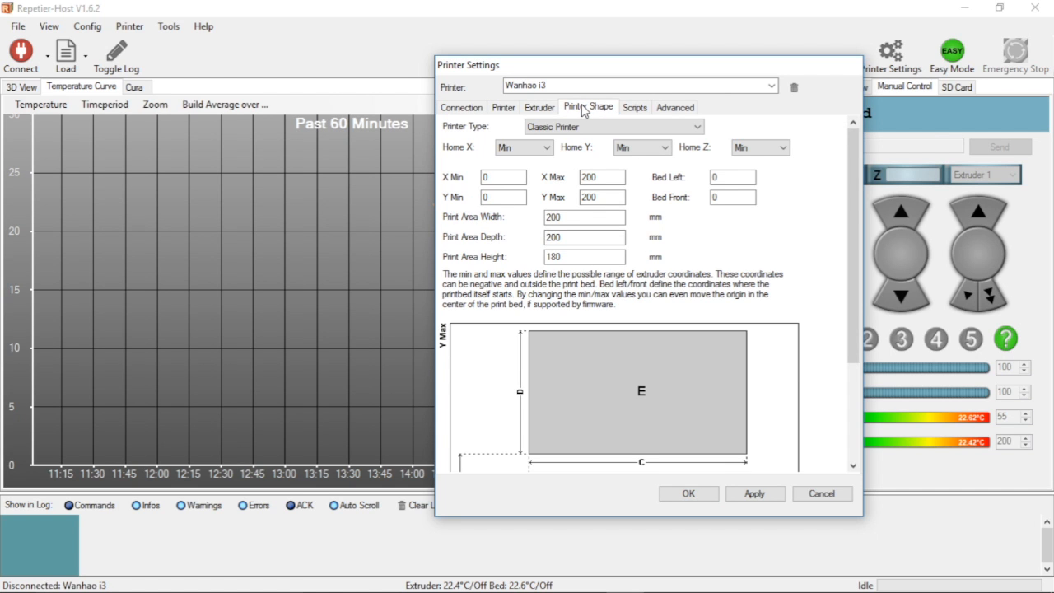
{"action": "mouse_move", "coordinate": [542, 108]}
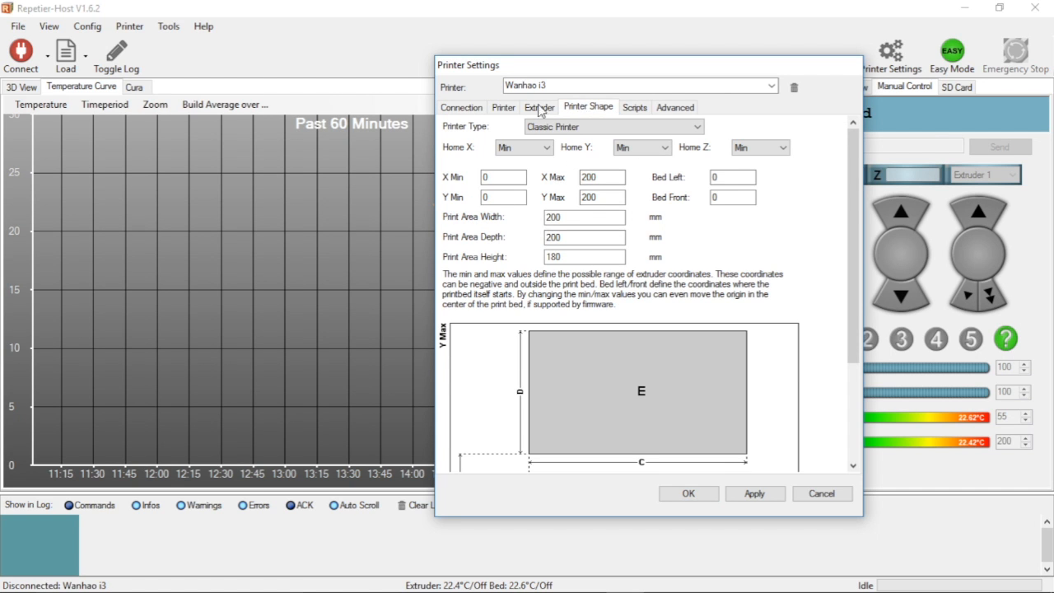
{"action": "left_click", "coordinate": [462, 107]}
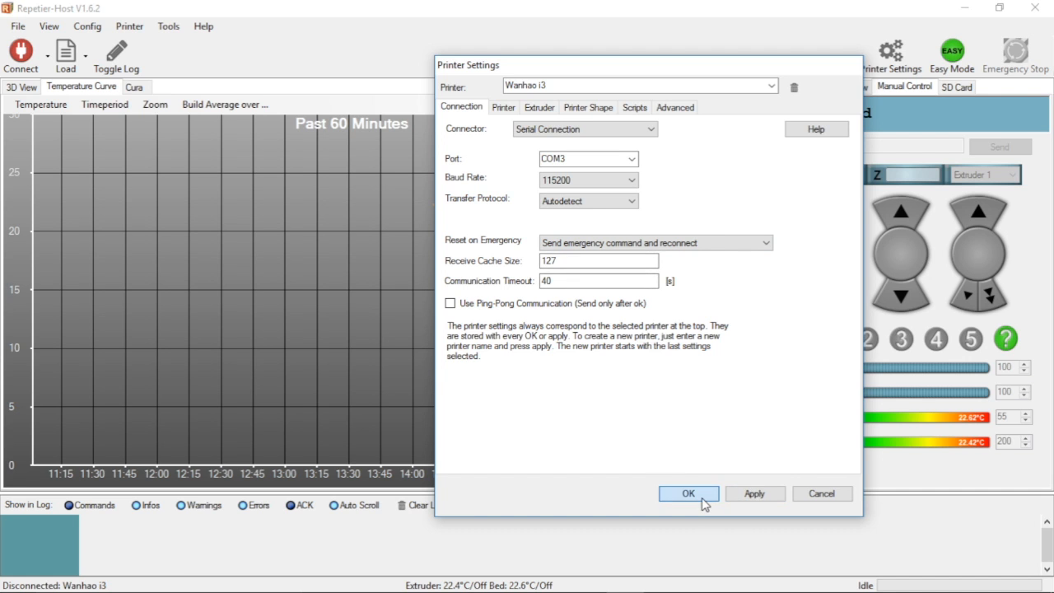
{"action": "left_click", "coordinate": [689, 493]}
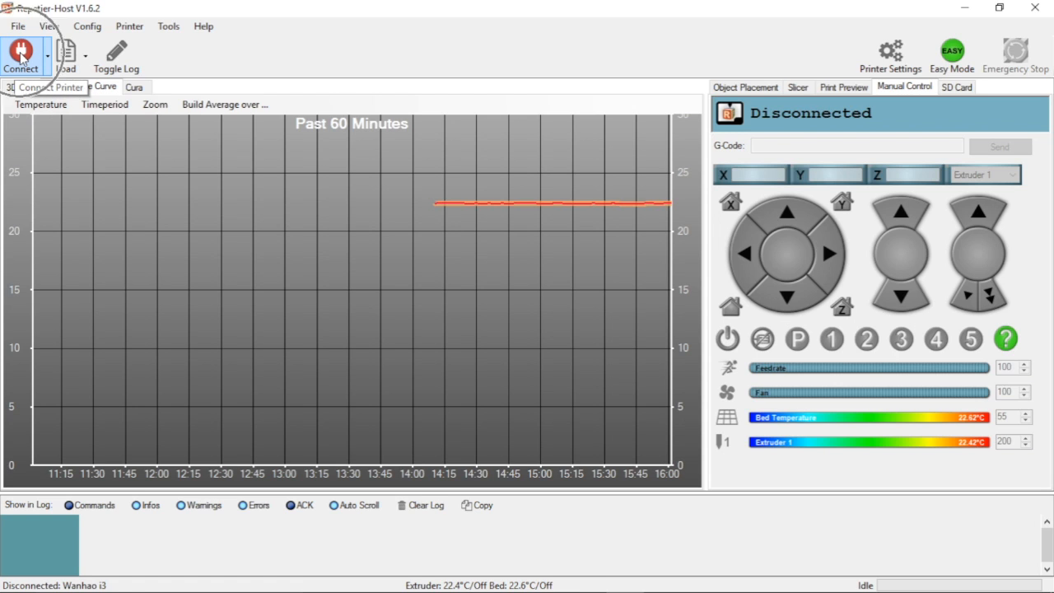
Step: Connect to the Wanhao i3, retrying until connected, and open the Config menu
{"action": "left_click", "coordinate": [20, 47]}
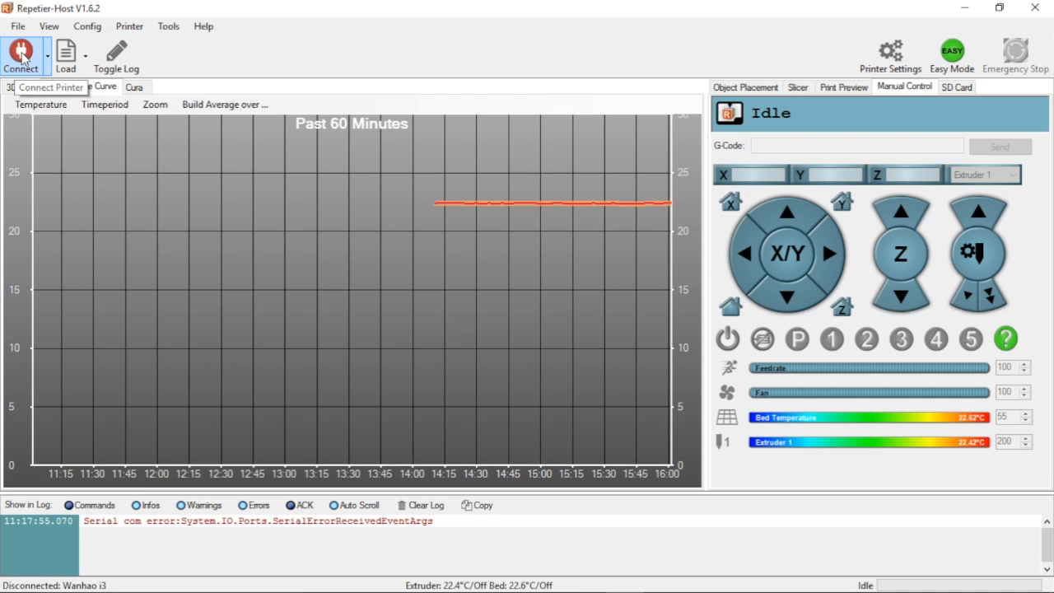
{"action": "left_click", "coordinate": [25, 48]}
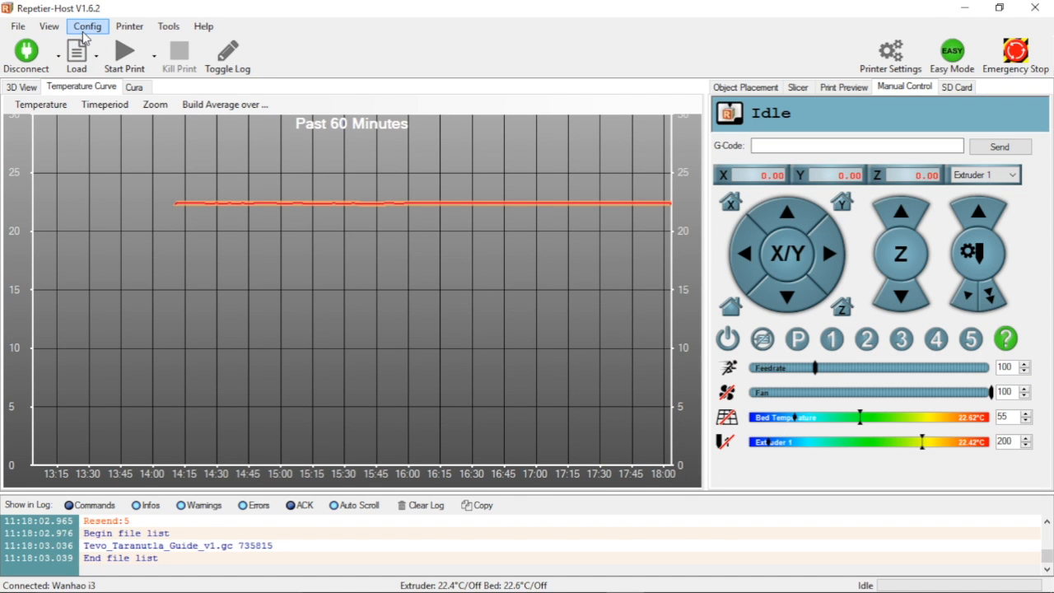
{"action": "left_click", "coordinate": [94, 26]}
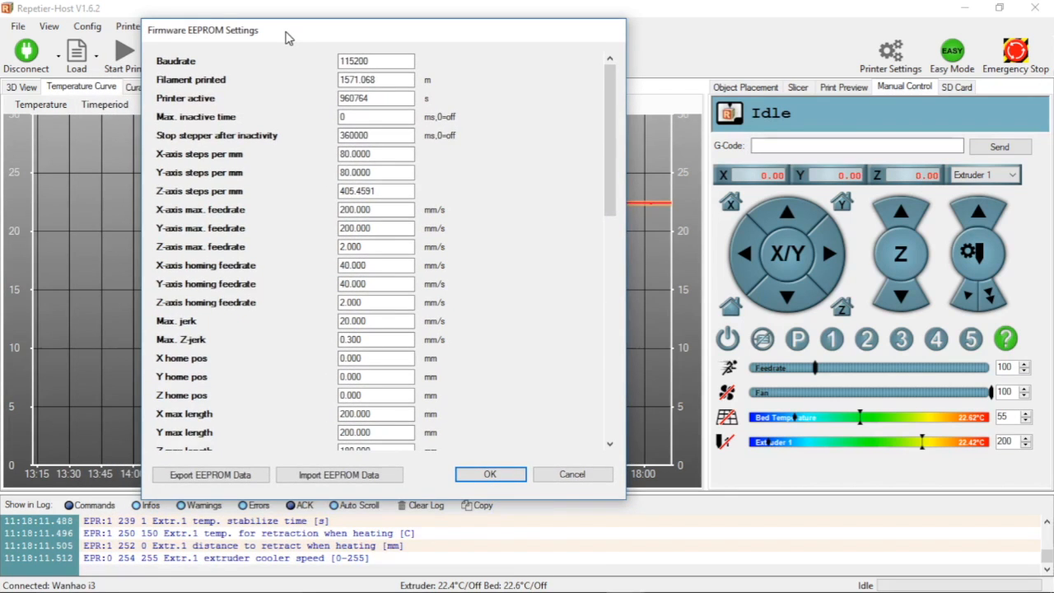
Step: Change the Extr.1 heat manager from 3 to 1 (PID) and write the EEPROM
{"action": "scroll", "scroll_direction": "down", "scroll_amount": 3}
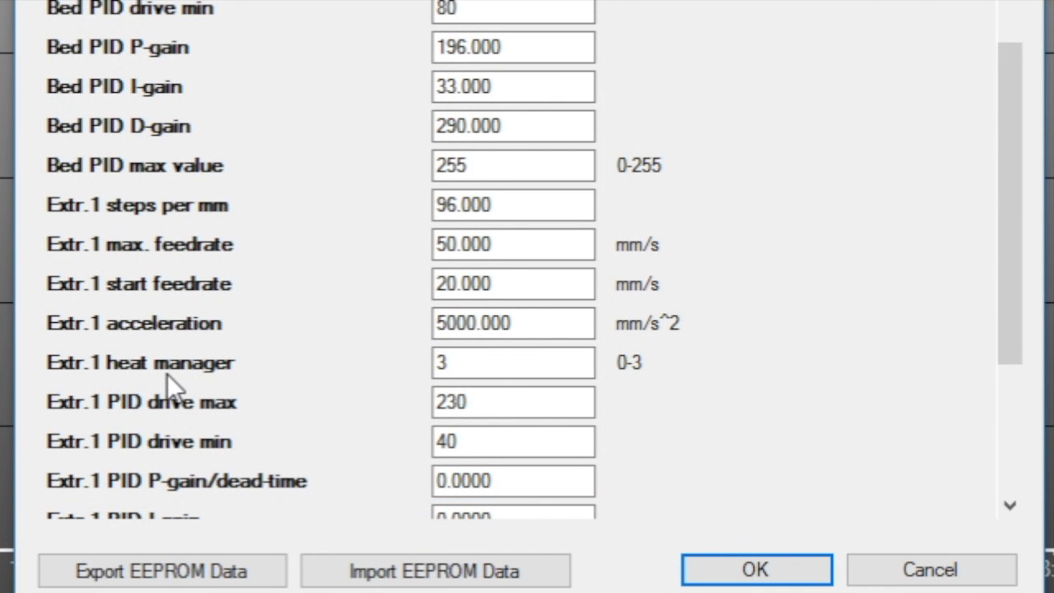
{"action": "left_click", "coordinate": [505, 362]}
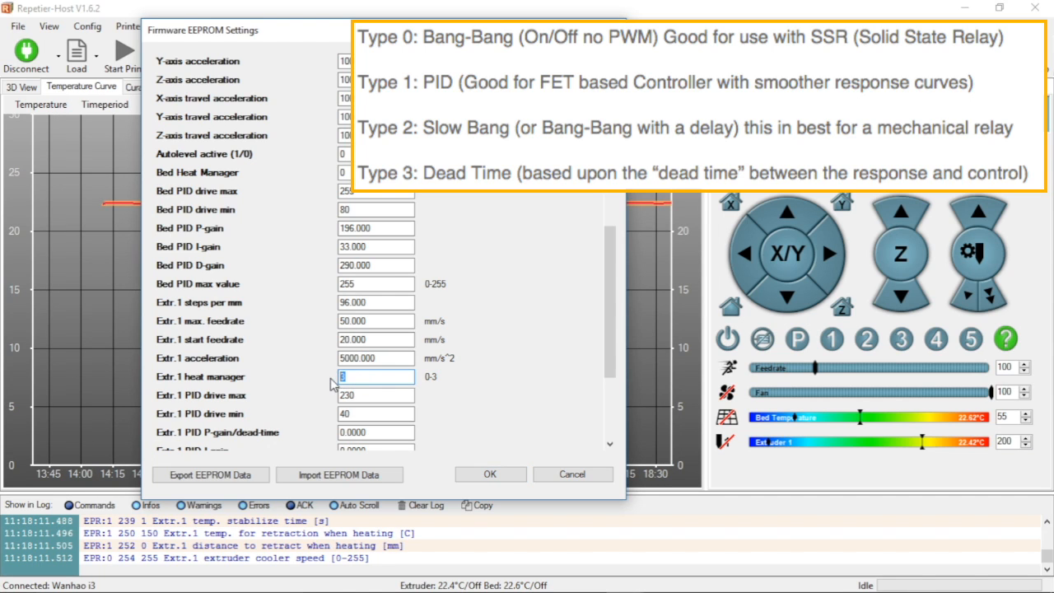
{"action": "type", "text": "1"}
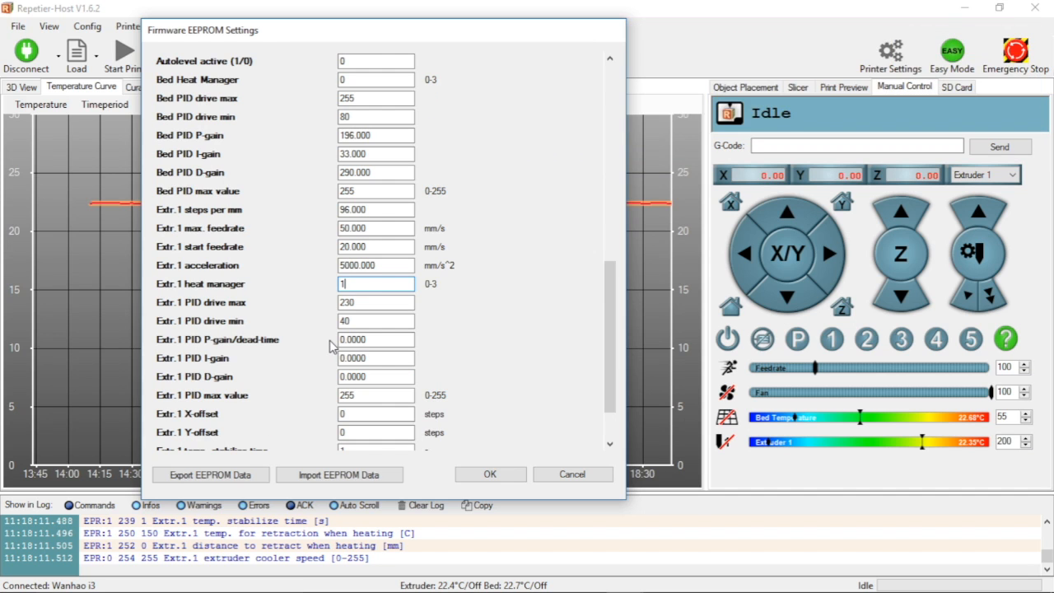
{"action": "scroll", "scroll_direction": "down", "scroll_amount": 3}
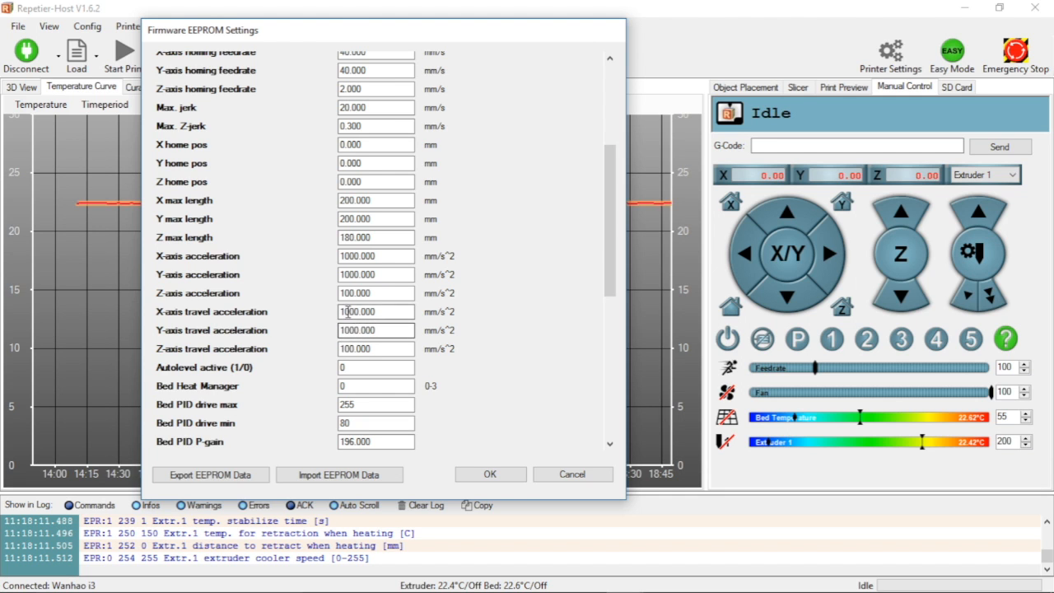
{"action": "scroll", "scroll_direction": "down", "scroll_amount": 3}
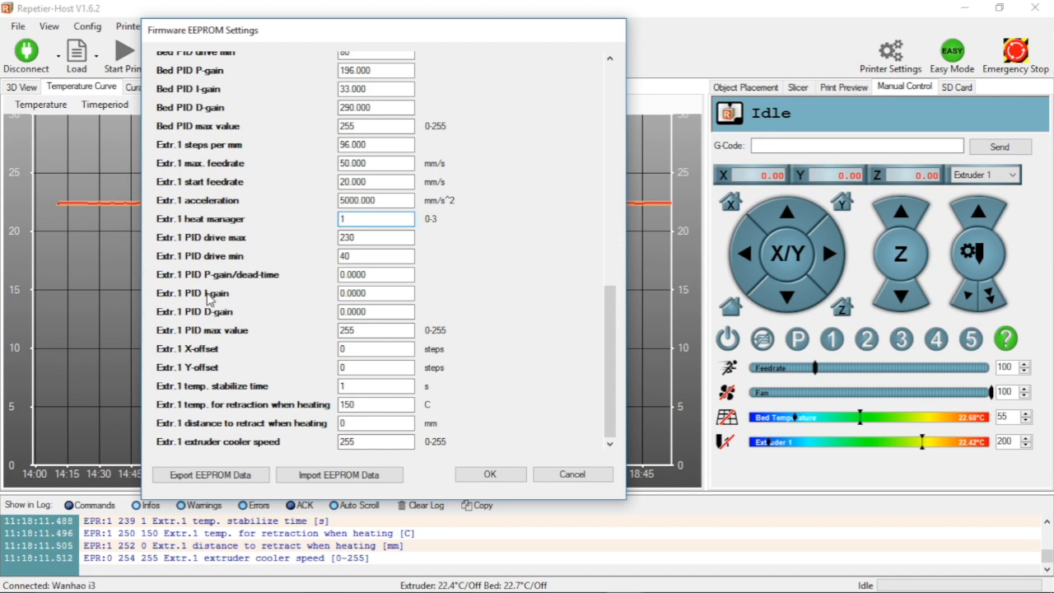
{"action": "mouse_move", "coordinate": [213, 315]}
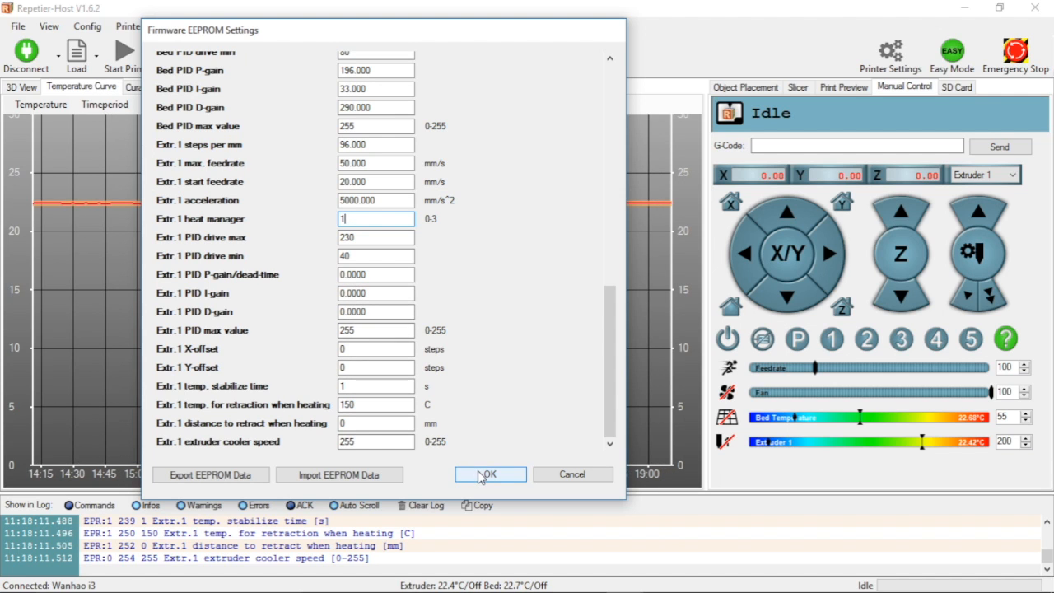
{"action": "left_click", "coordinate": [490, 474]}
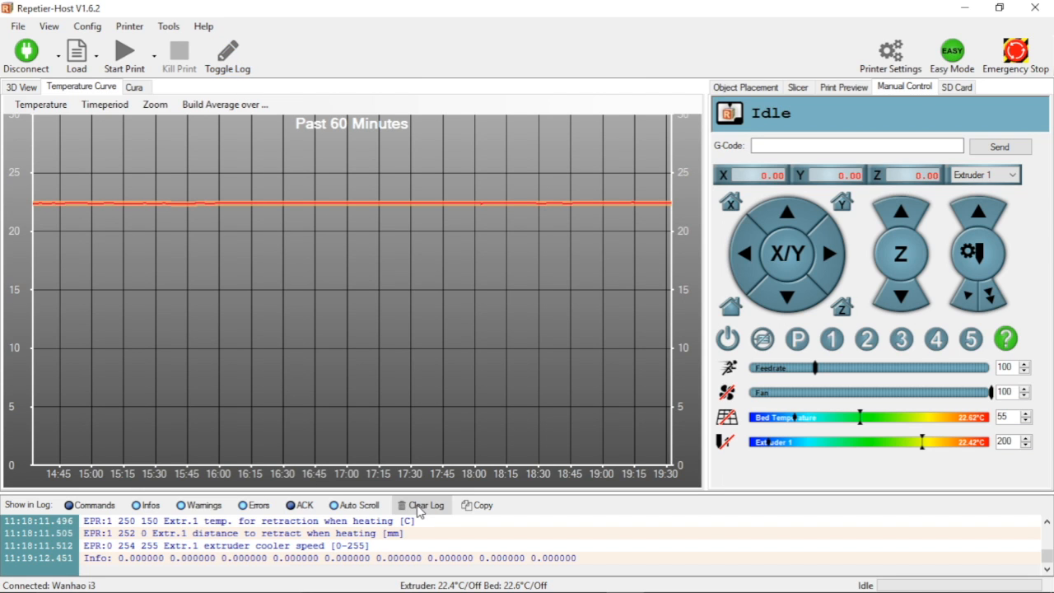
{"action": "left_click", "coordinate": [426, 504]}
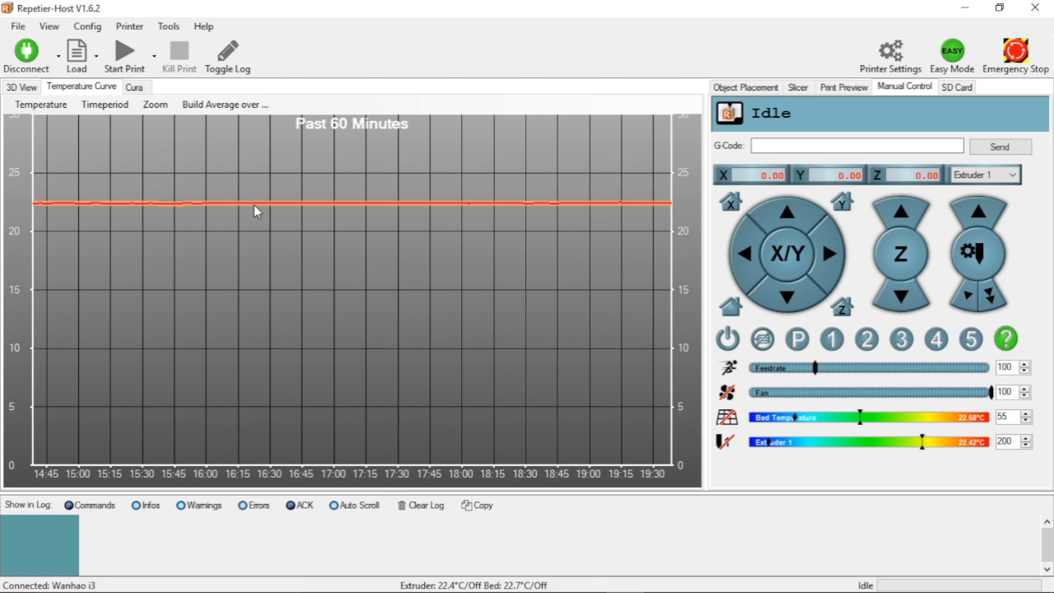
{"action": "left_click", "coordinate": [41, 104]}
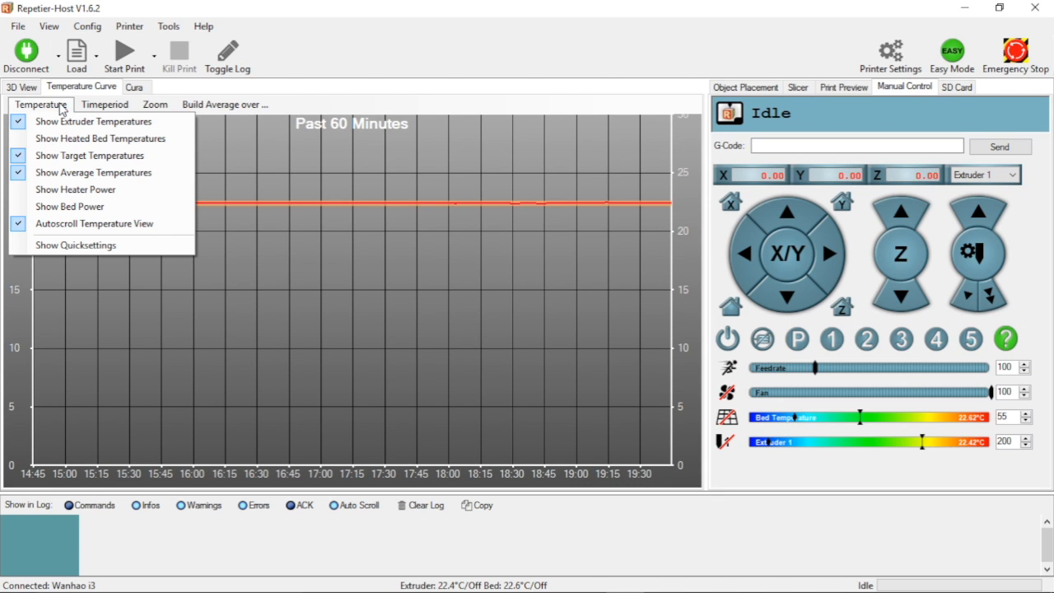
{"action": "left_click", "coordinate": [105, 104]}
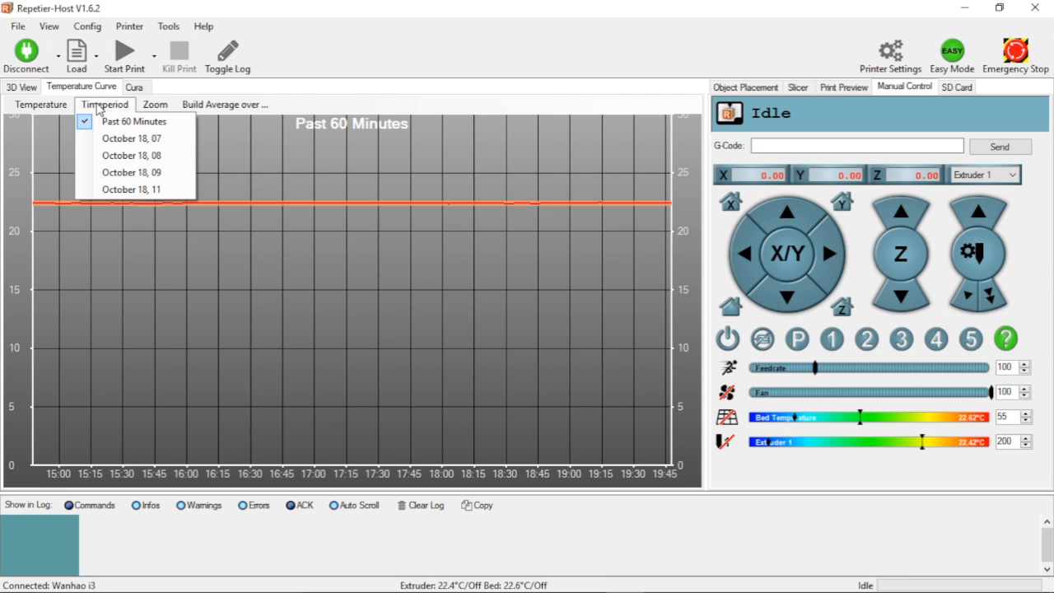
{"action": "left_click", "coordinate": [155, 104]}
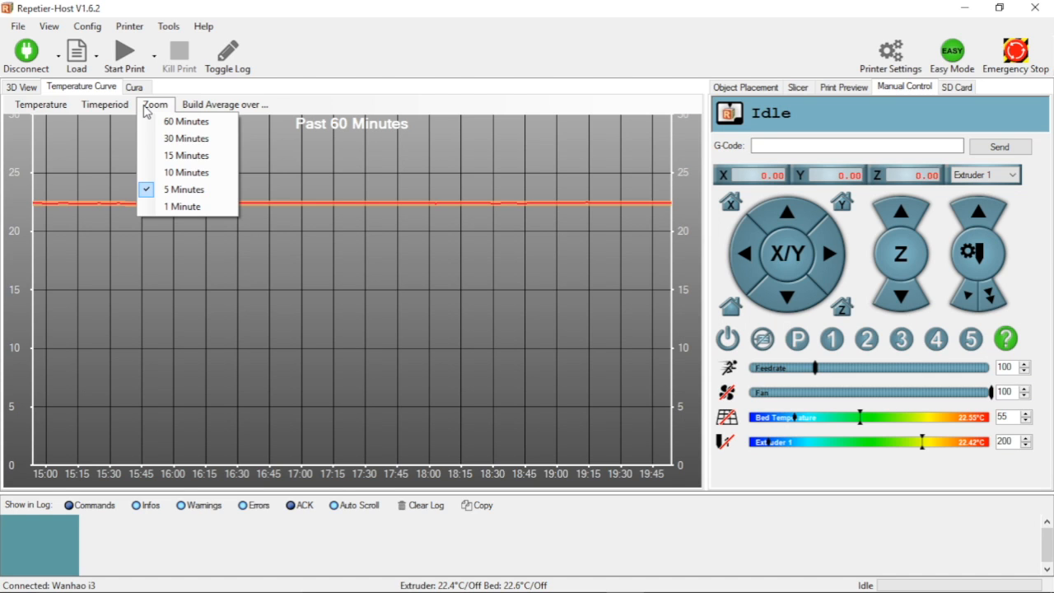
{"action": "left_click", "coordinate": [224, 104]}
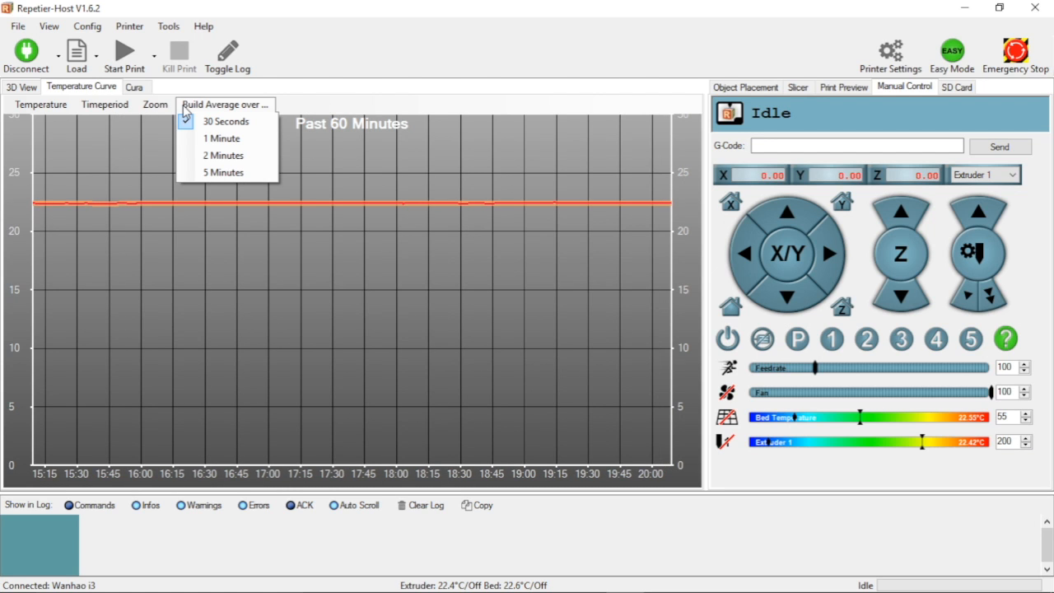
{"action": "left_click", "coordinate": [225, 121]}
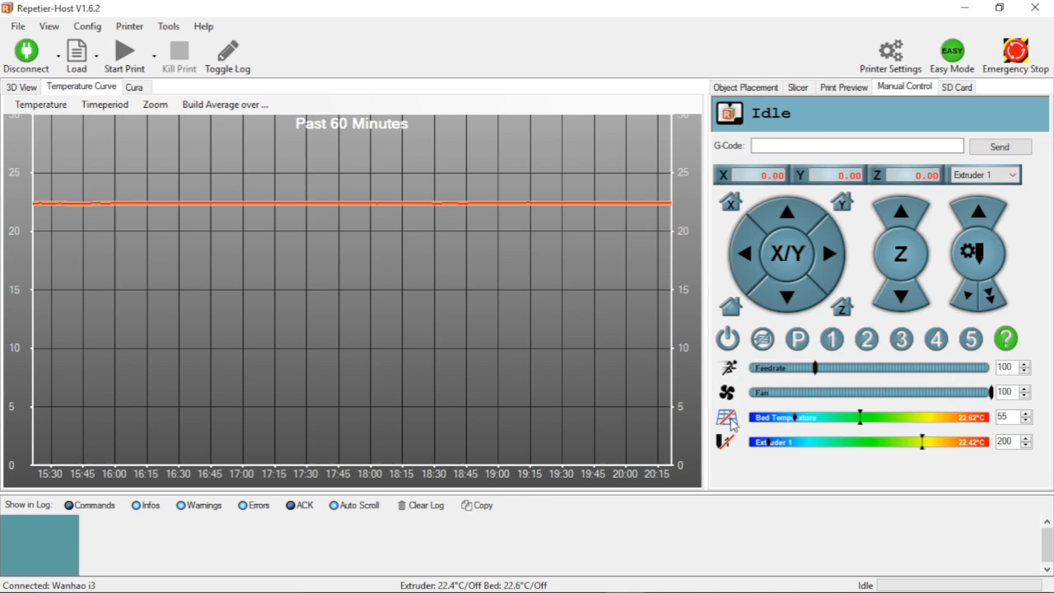
Step: Enable print bed heating in Manual Control with a 60 °C target
{"action": "left_click", "coordinate": [728, 417]}
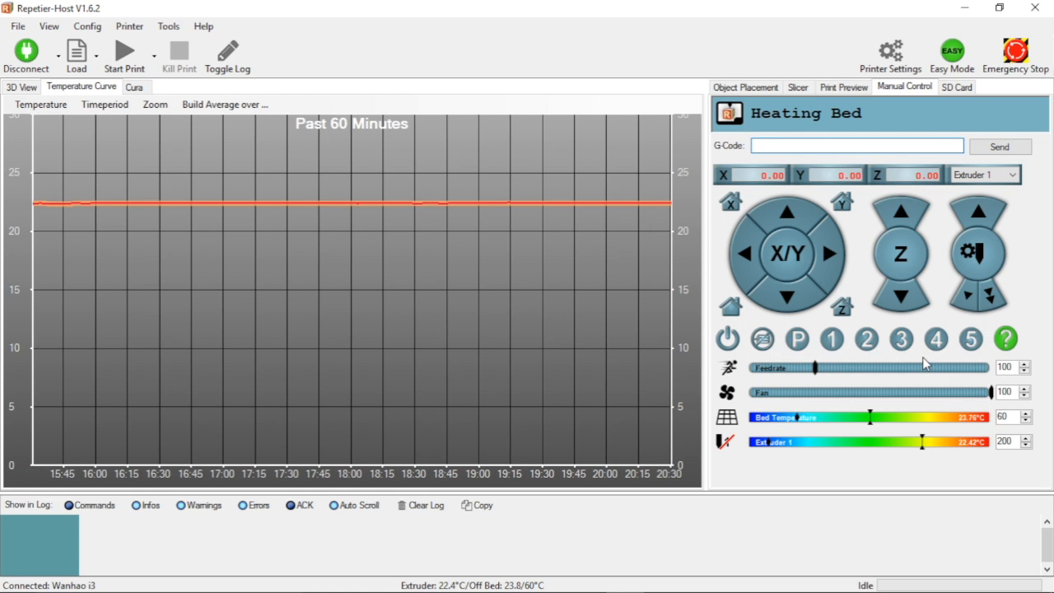
{"action": "mouse_move", "coordinate": [934, 343]}
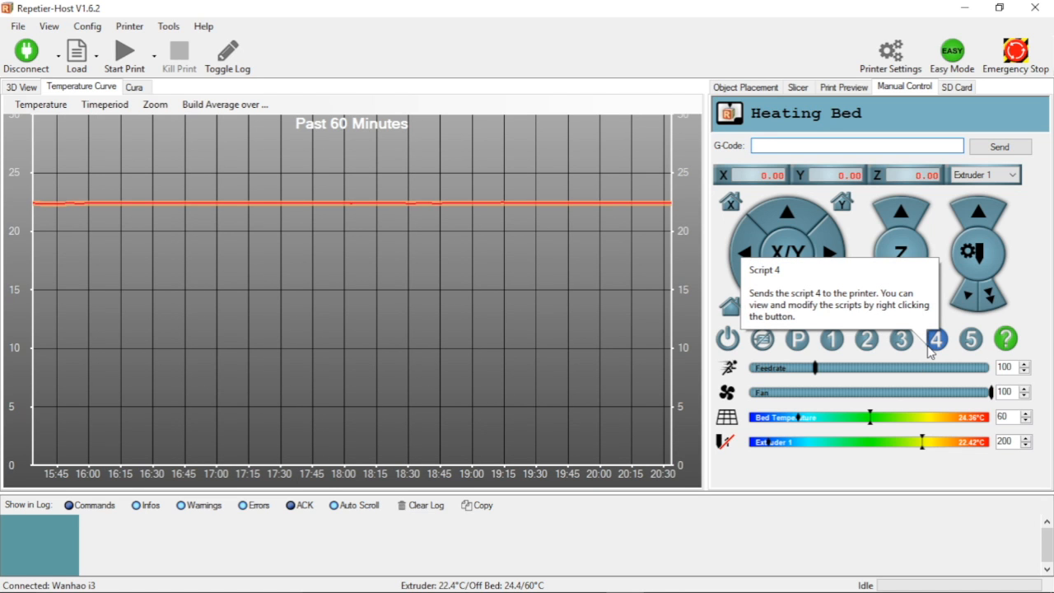
{"action": "mouse_move", "coordinate": [729, 403]}
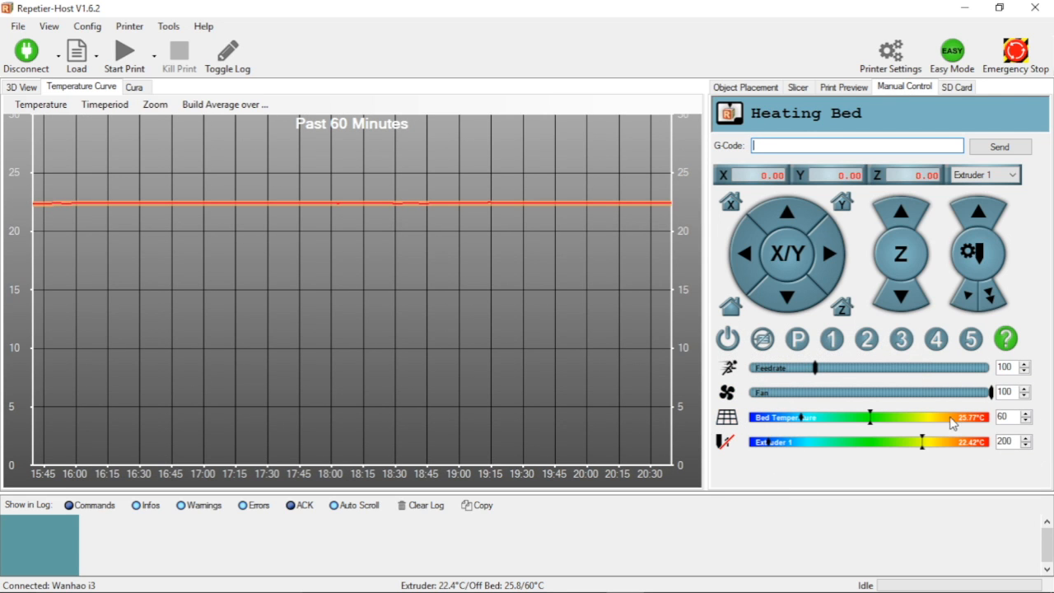
{"action": "mouse_move", "coordinate": [959, 420]}
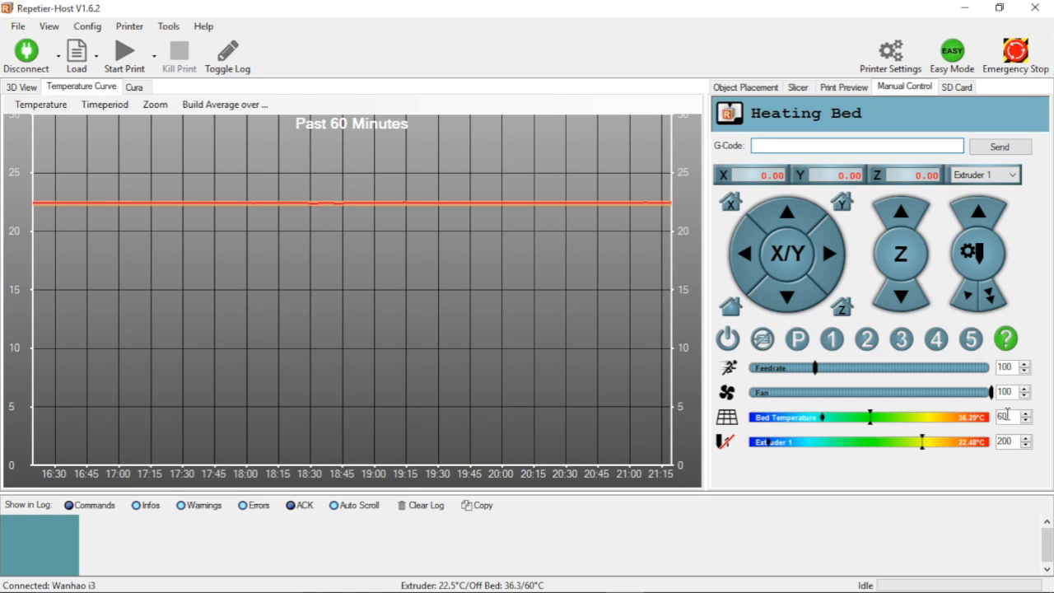
{"action": "left_click", "coordinate": [856, 145]}
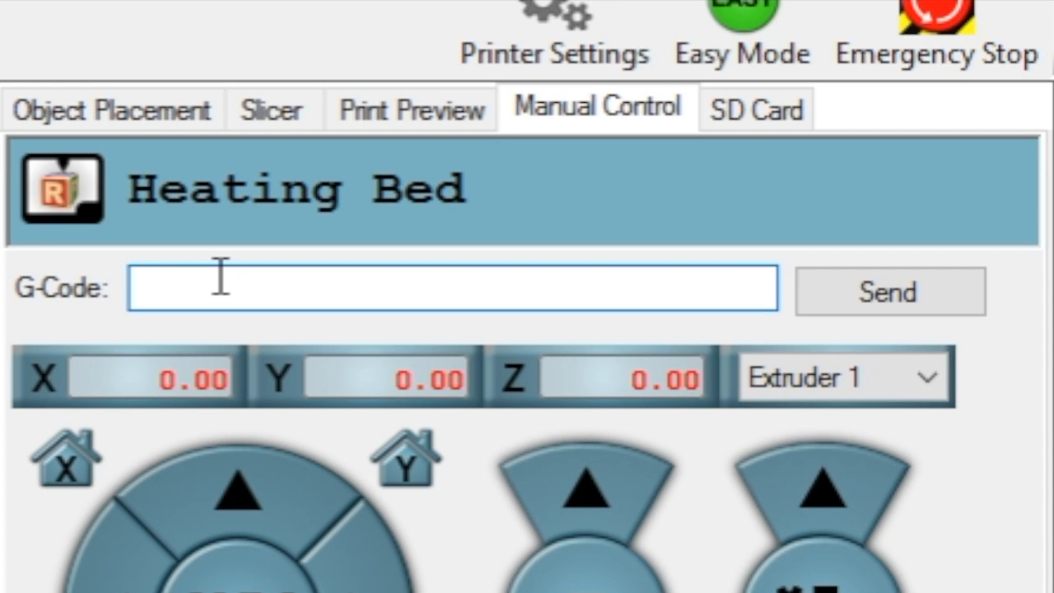
Step: Enter the autotune command 'M303 S200 C10' in the G-Code field
{"action": "type", "text": "M303"}
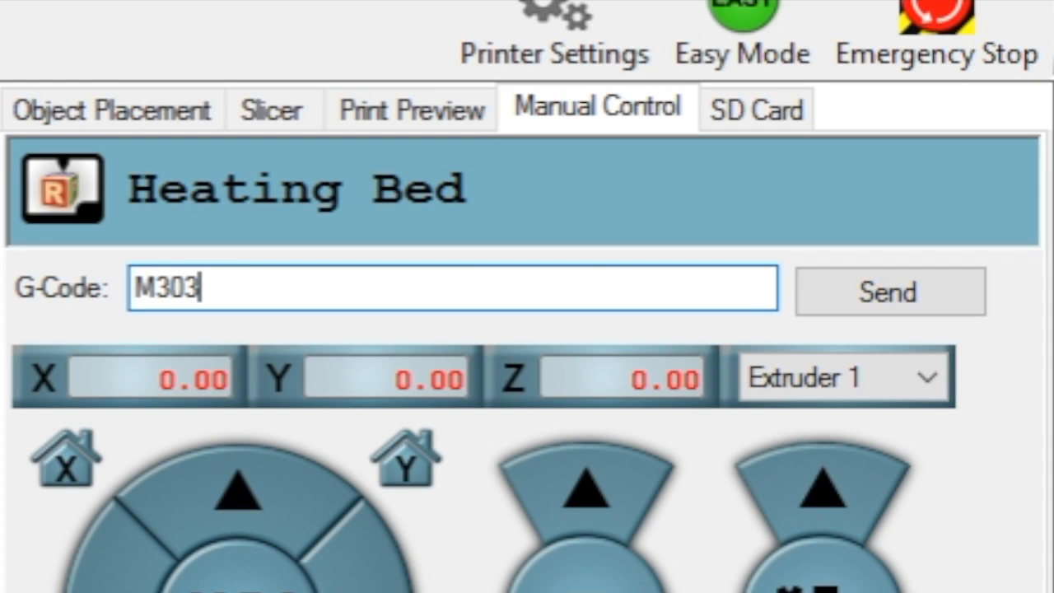
{"action": "type", "text": "S"}
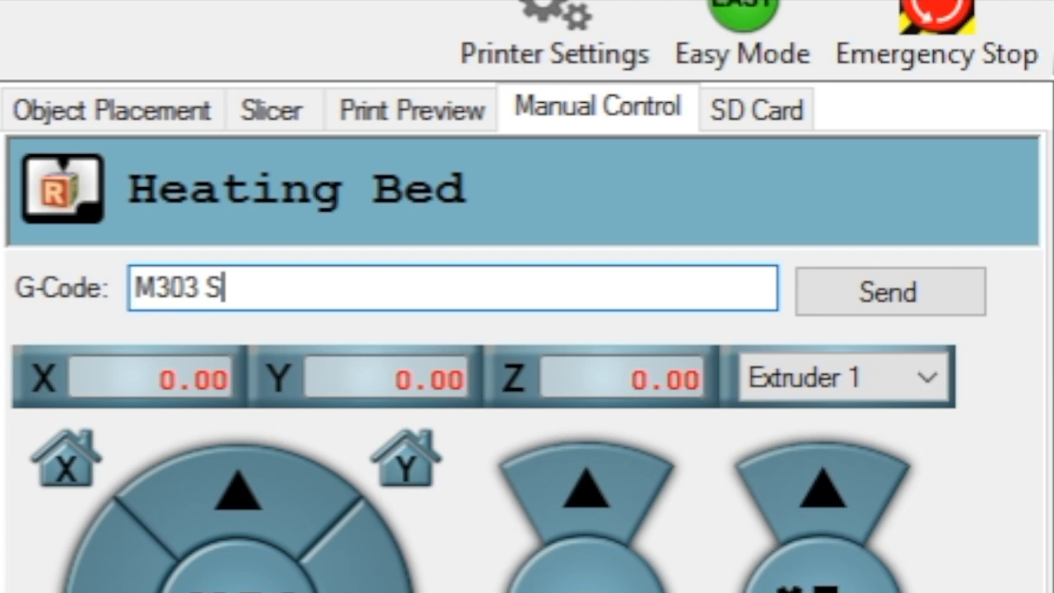
{"action": "type", "text": "200"}
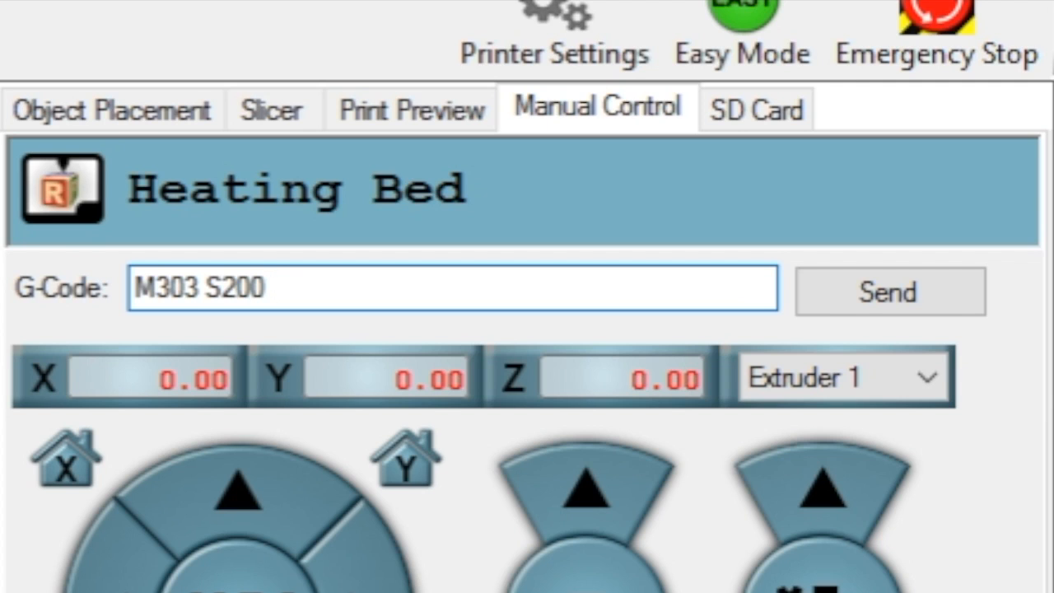
{"action": "type", "text": "C"}
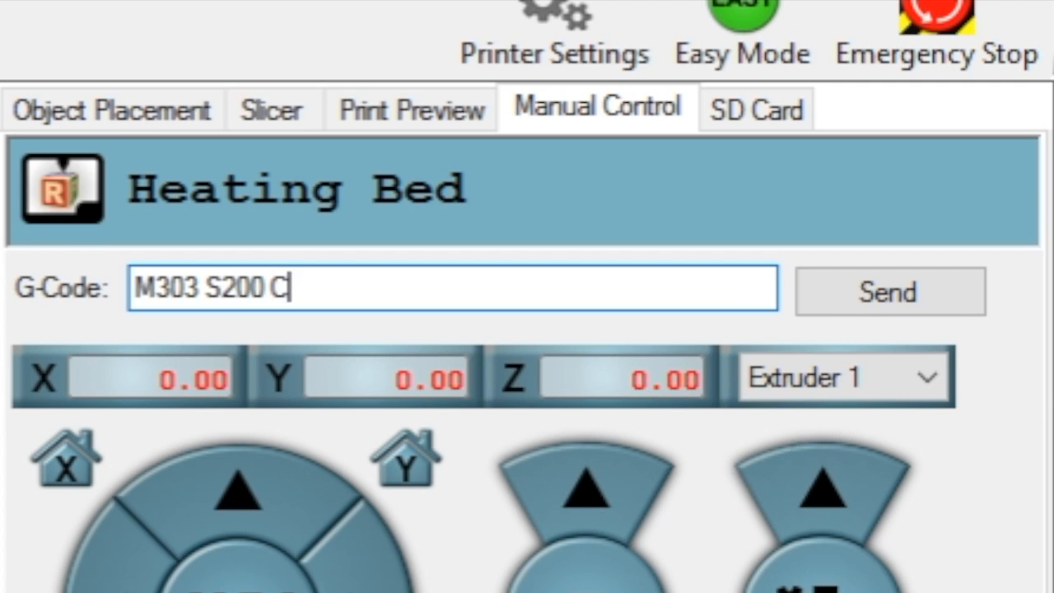
{"action": "type", "text": "10"}
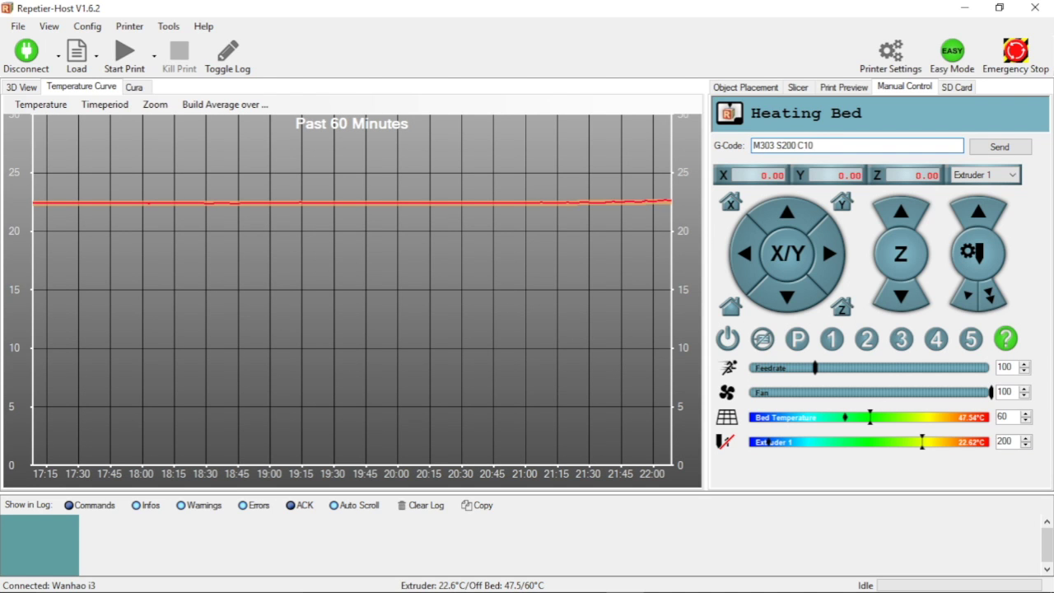
Step: Send M303 S200 C10 and let the extruder heat and oscillate around 200 °C
{"action": "left_click", "coordinate": [1001, 147]}
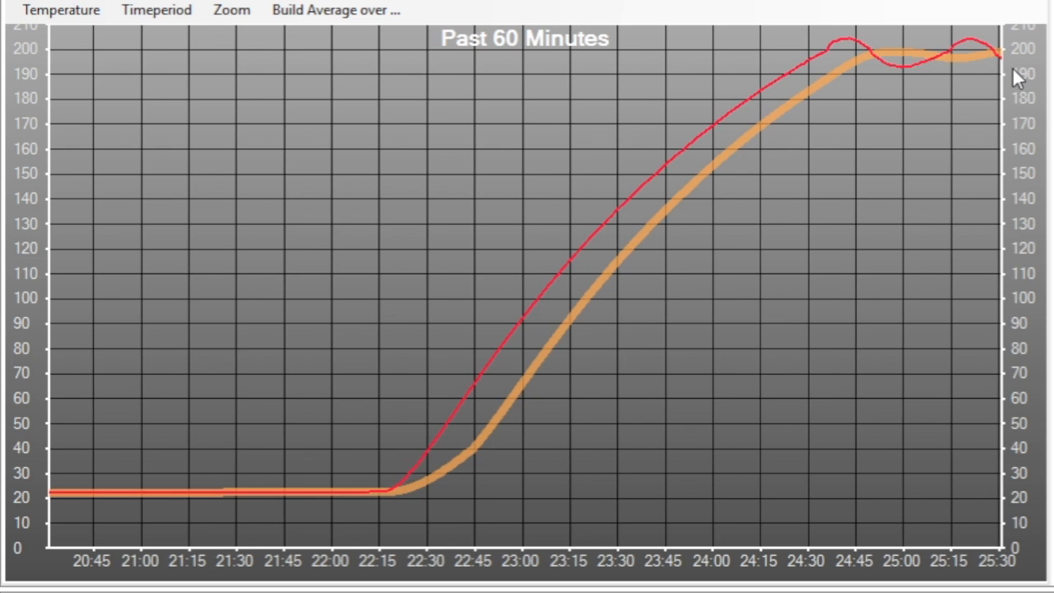
{"action": "mouse_move", "coordinate": [869, 56]}
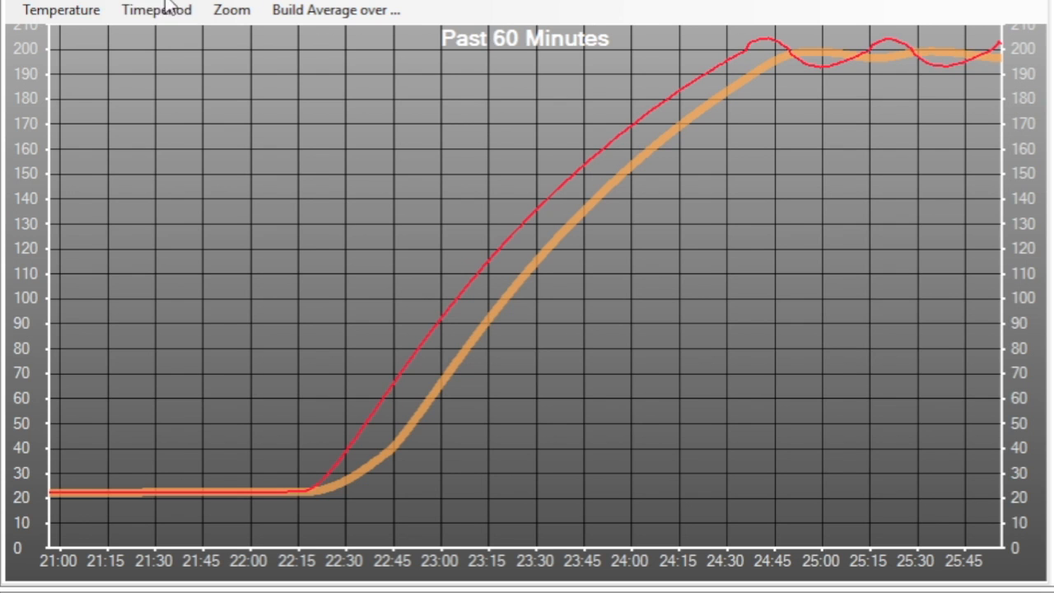
Step: Set the temperature graph zoom to the last minute, then to 10 minutes
{"action": "left_click", "coordinate": [231, 10]}
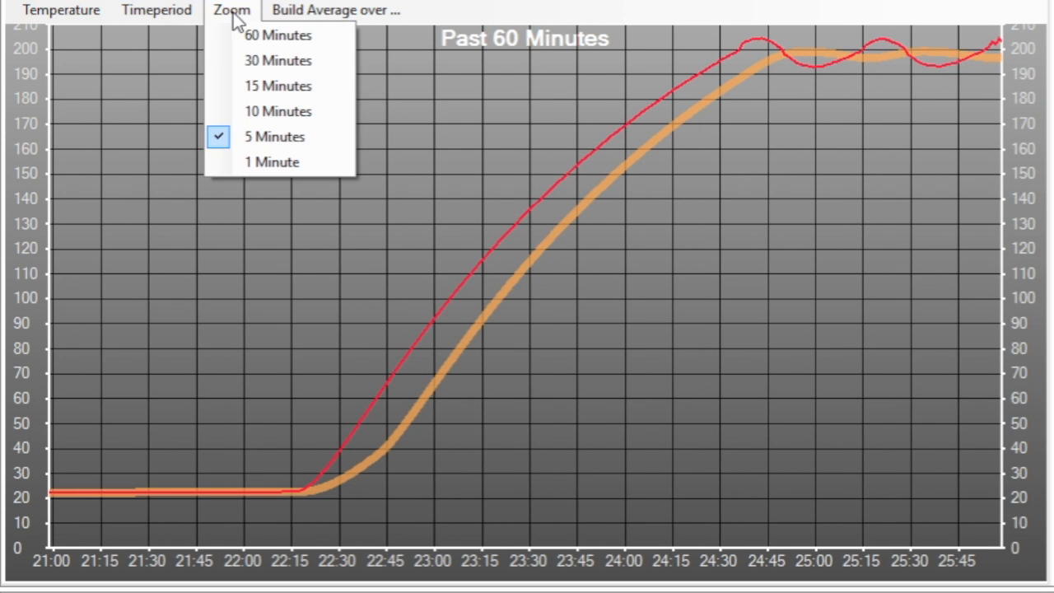
{"action": "left_click", "coordinate": [272, 161]}
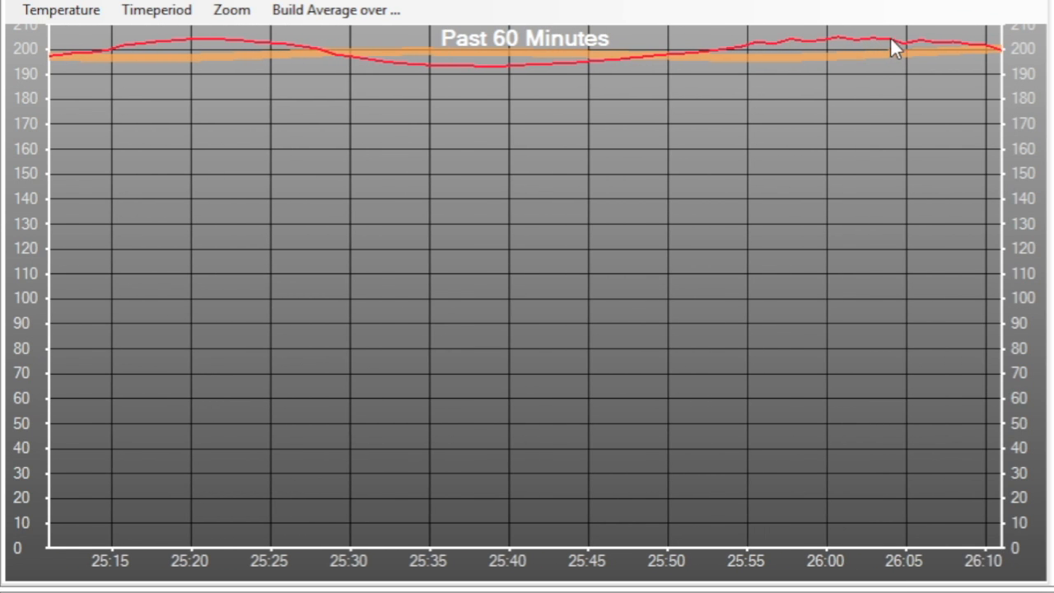
{"action": "left_click", "coordinate": [231, 10]}
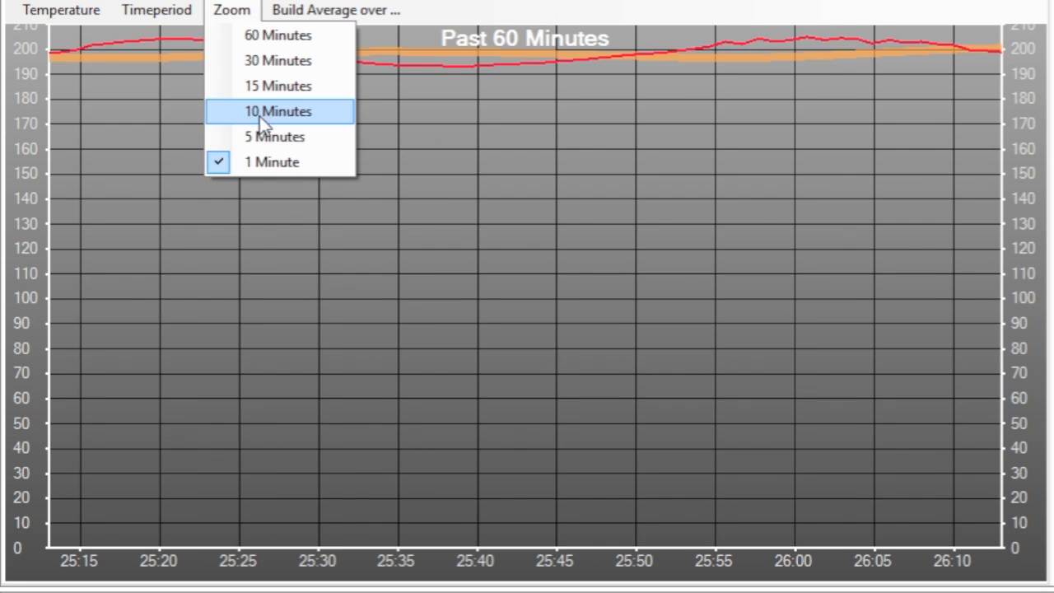
{"action": "left_click", "coordinate": [275, 36]}
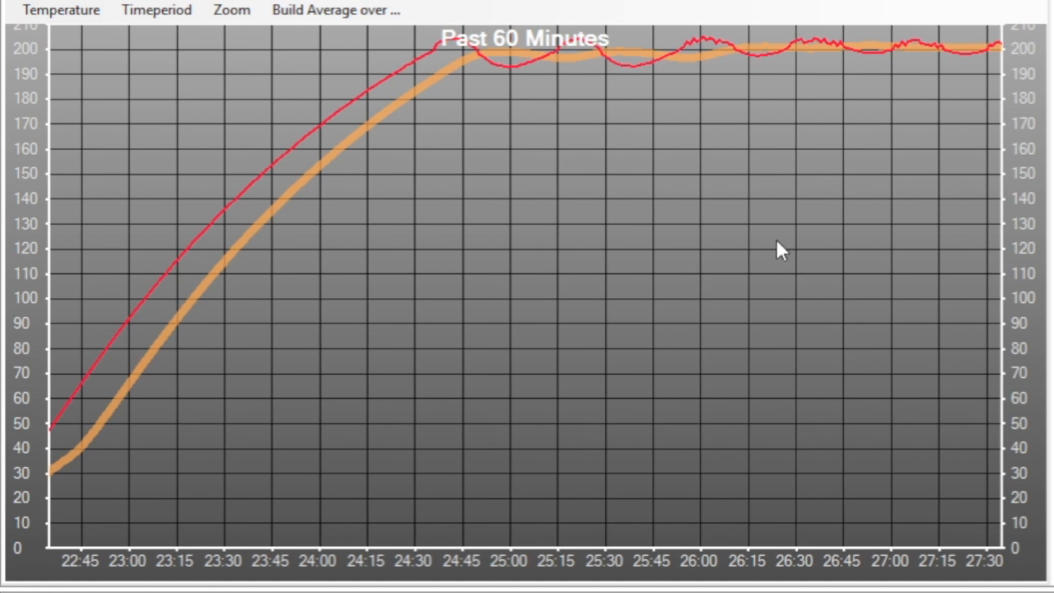
{"action": "mouse_move", "coordinate": [945, 59]}
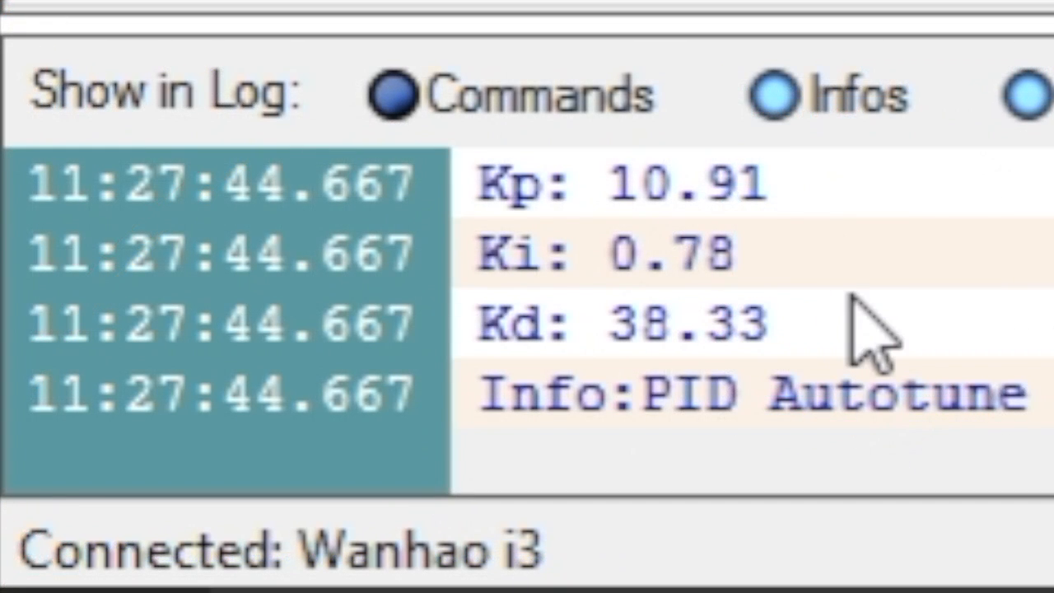
{"action": "mouse_move", "coordinate": [774, 263]}
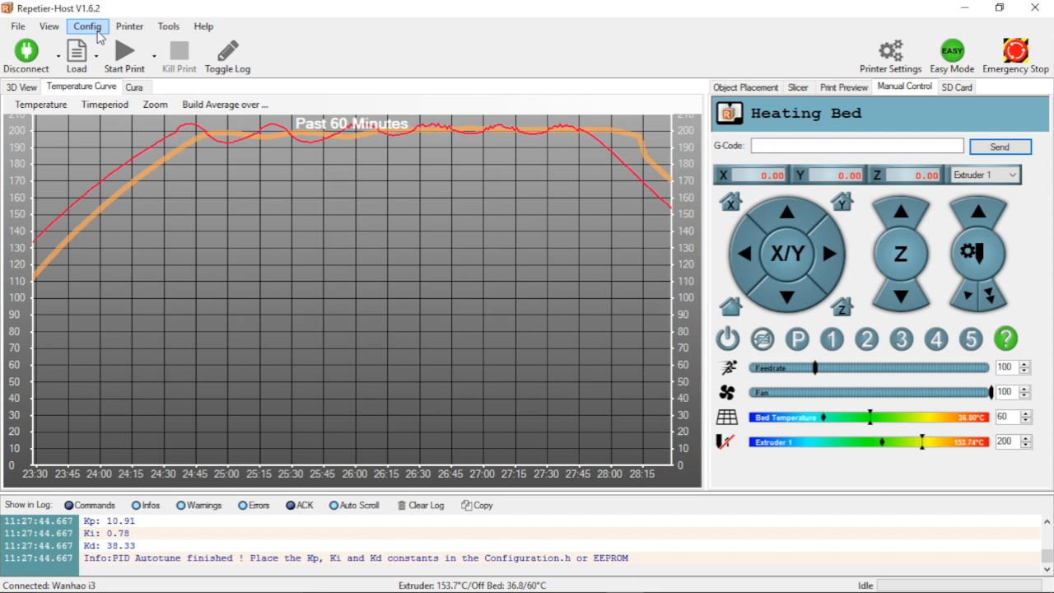
Step: Open the firmware EEPROM and enter Extr.1 PID gains P 10.91, I 0.78, D 38.33
{"action": "left_click", "coordinate": [87, 27]}
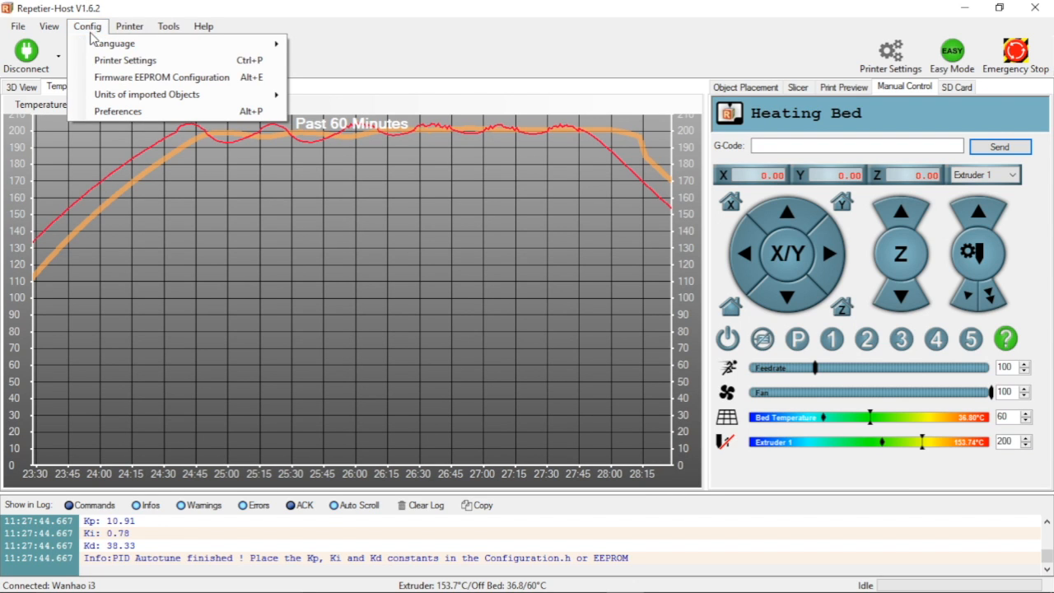
{"action": "left_click", "coordinate": [165, 78]}
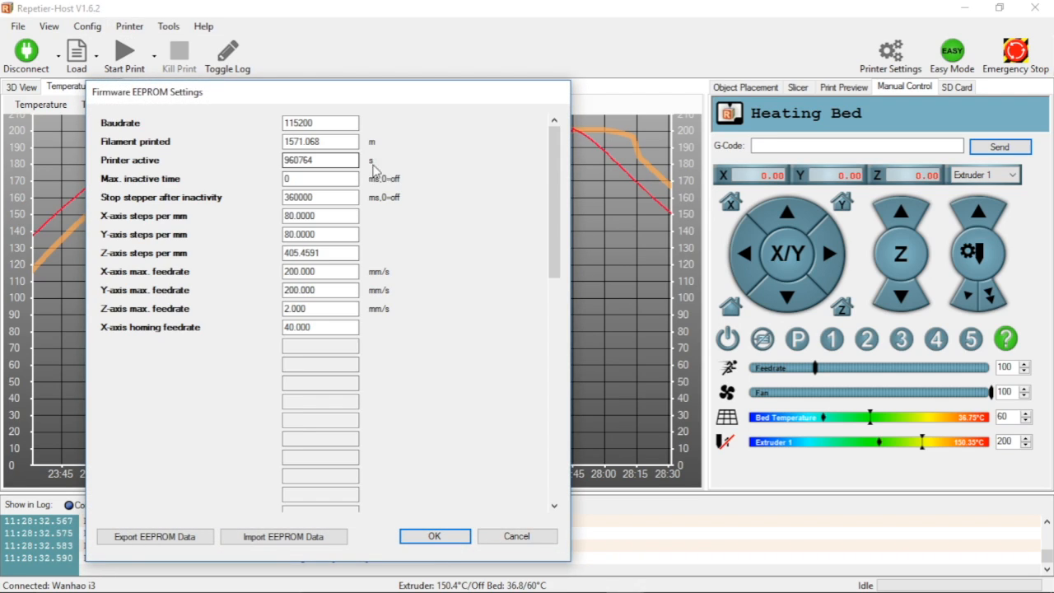
{"action": "scroll", "scroll_direction": "down", "scroll_amount": 3}
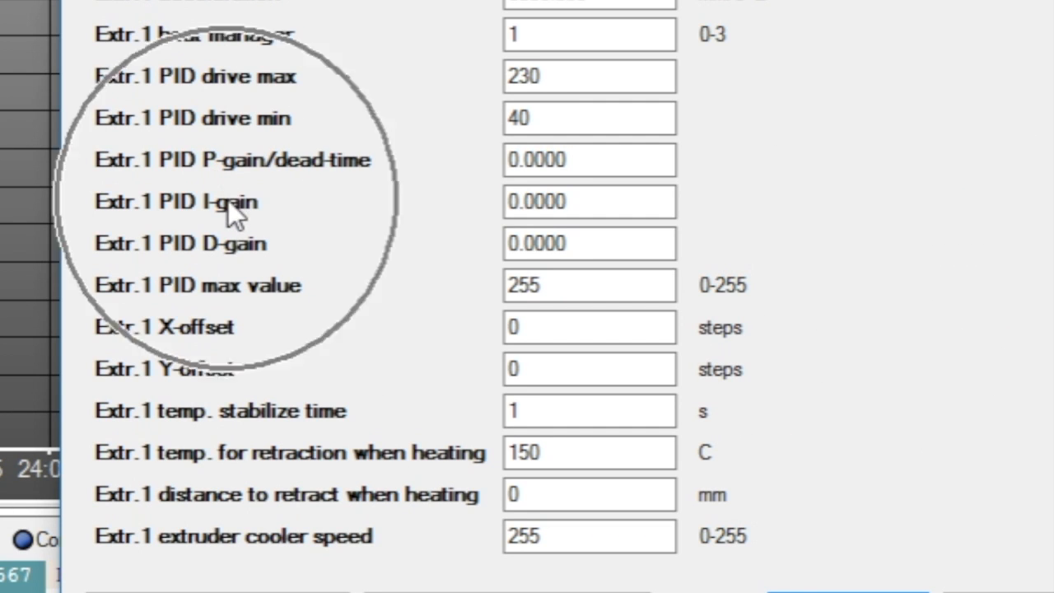
{"action": "left_click", "coordinate": [589, 160]}
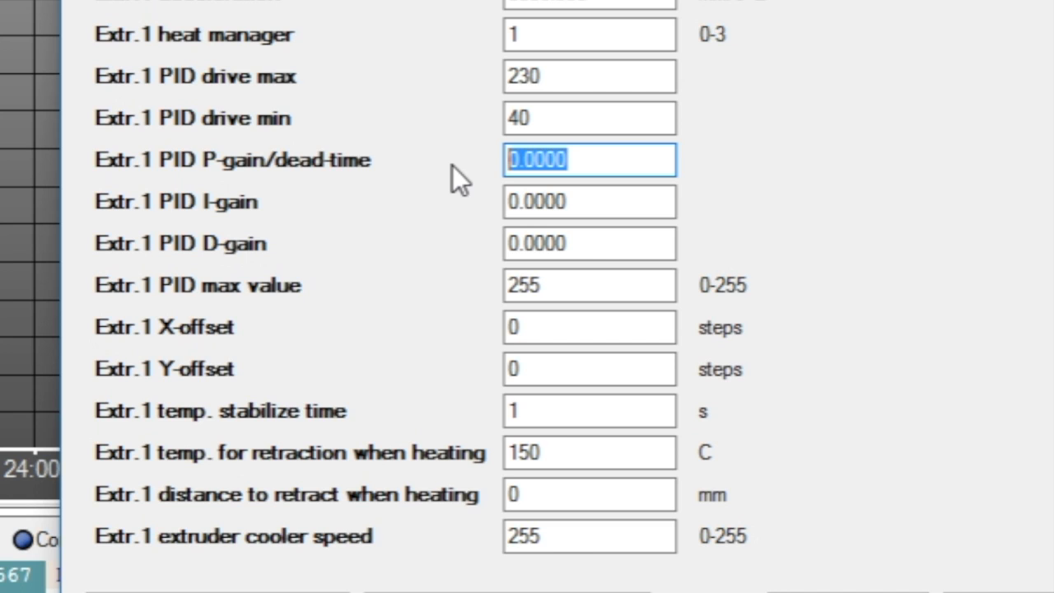
{"action": "type", "text": "10.91"}
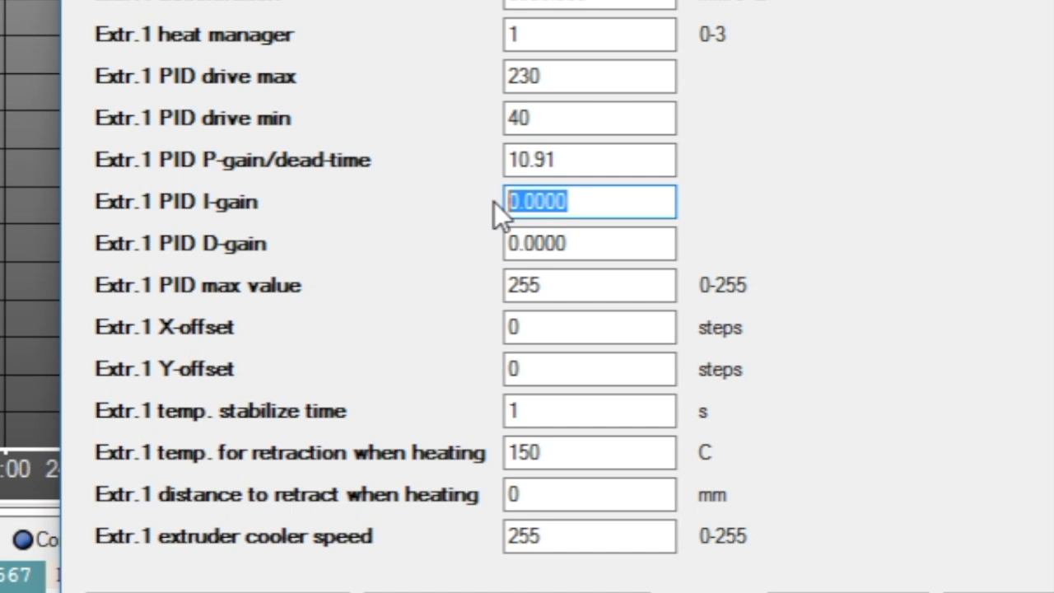
{"action": "type", "text": "0"}
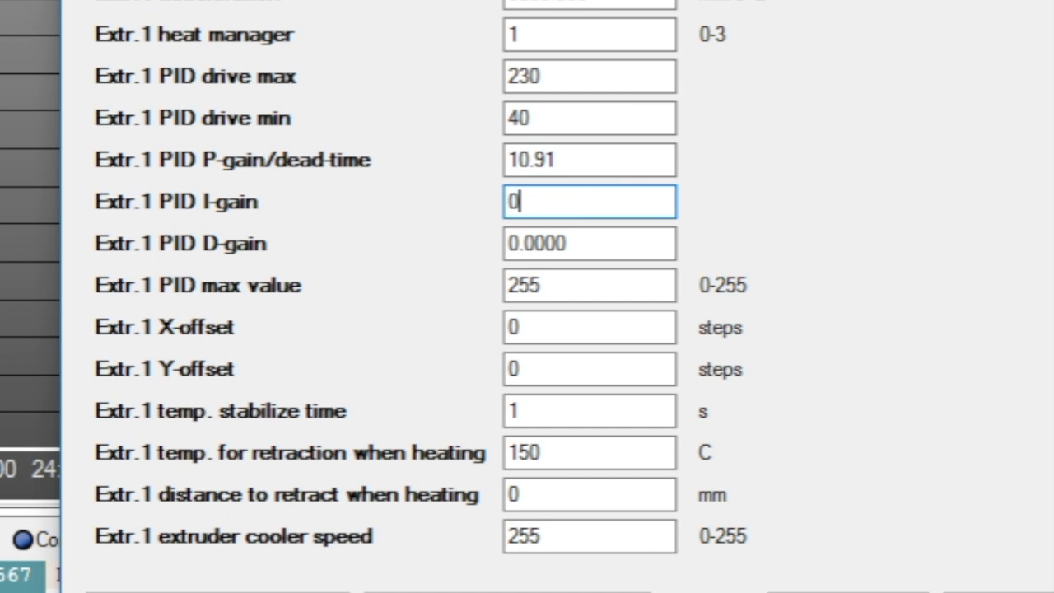
{"action": "type", "text": ".78"}
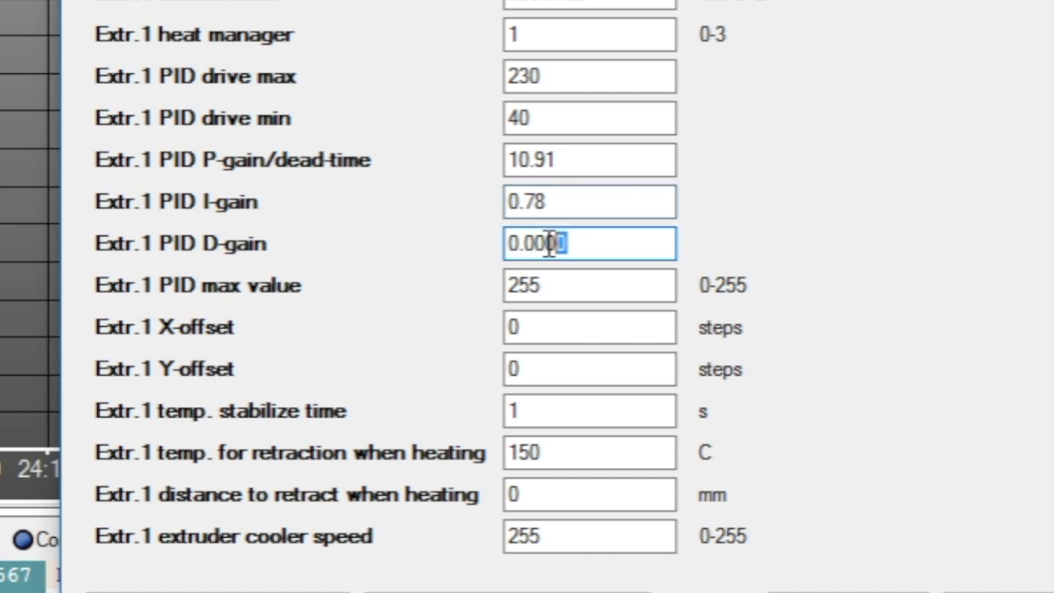
{"action": "triple_click", "coordinate": [548, 242]}
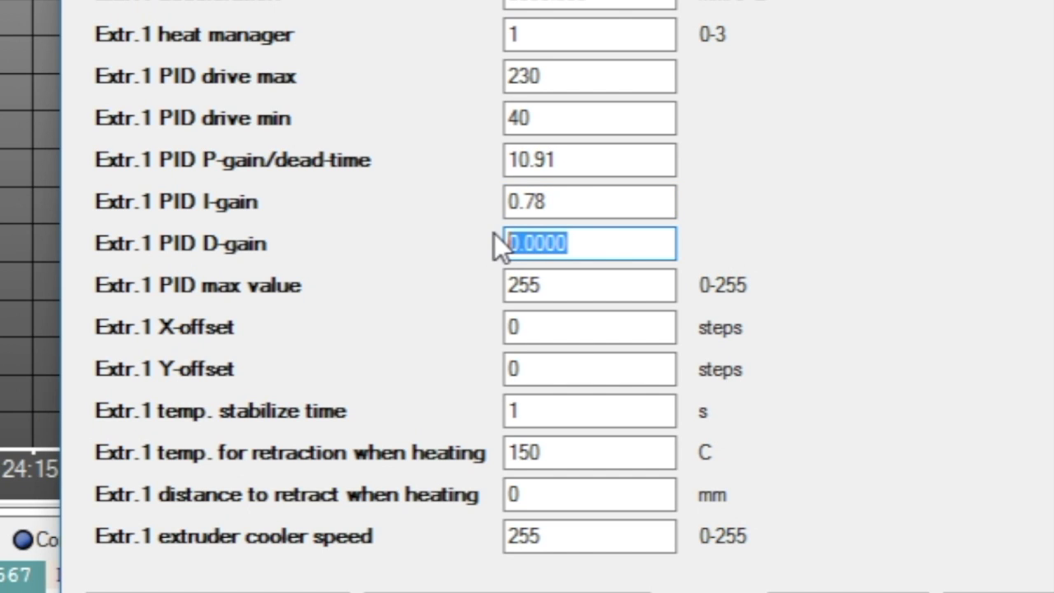
{"action": "type", "text": "38"}
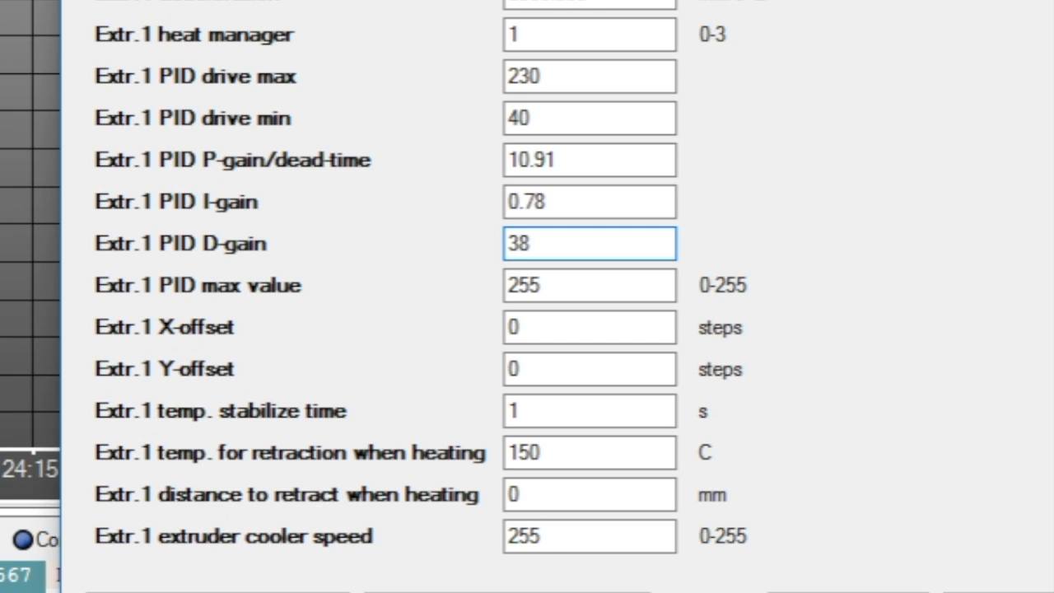
{"action": "type", "text": ".33"}
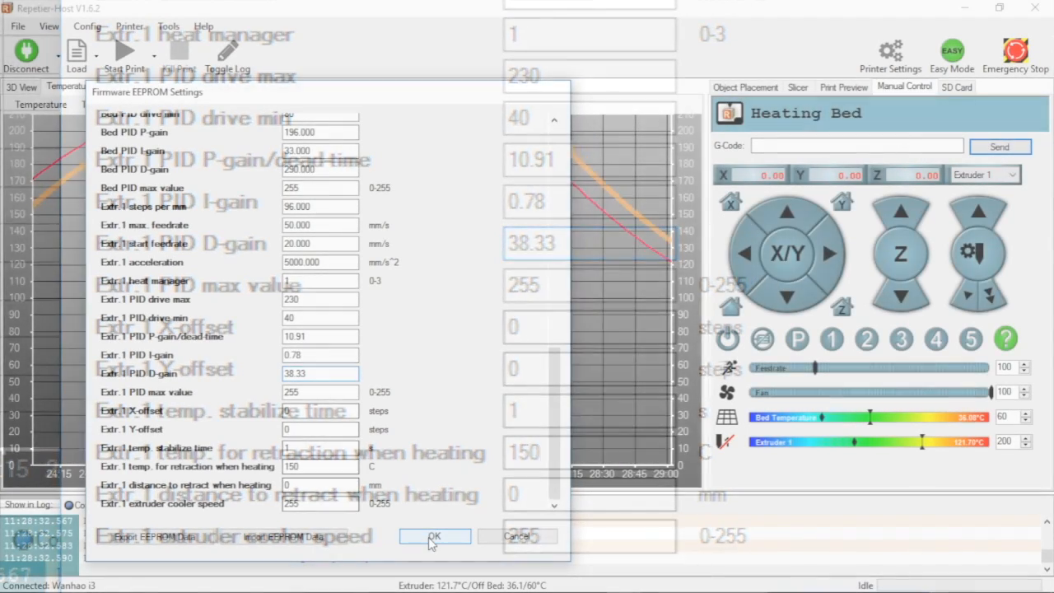
Step: Save the PID gains to the EEPROM and open the CuraEngine slicer configuration
{"action": "left_click", "coordinate": [437, 536]}
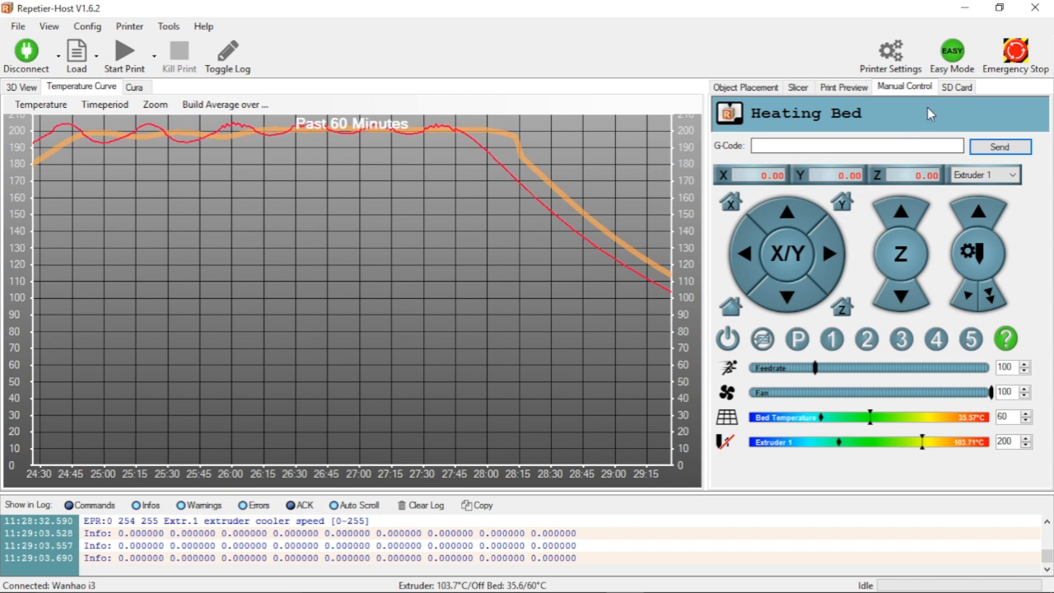
{"action": "left_click", "coordinate": [796, 87]}
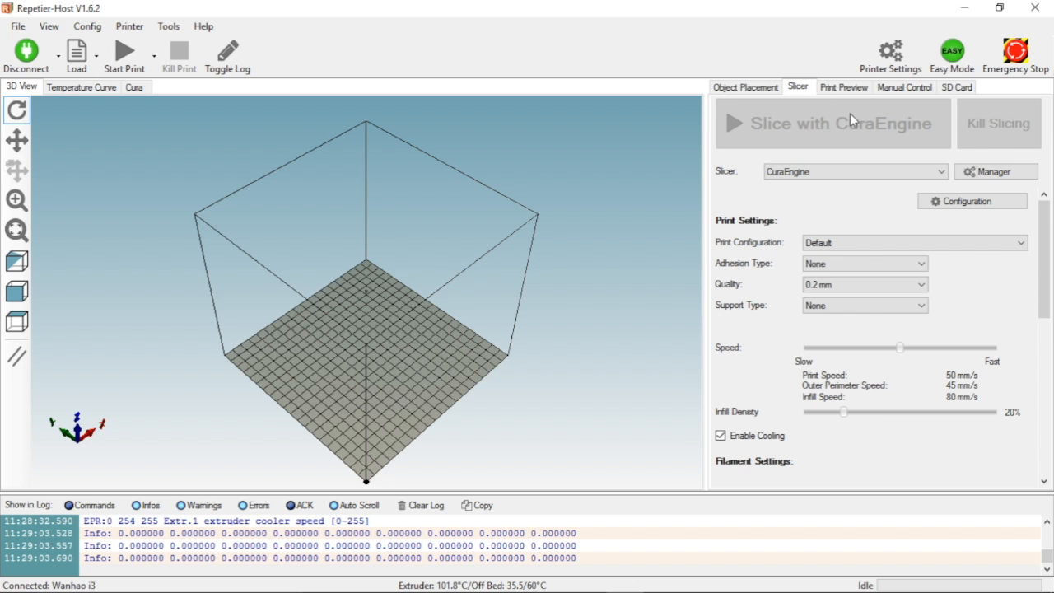
{"action": "left_click", "coordinate": [134, 87]}
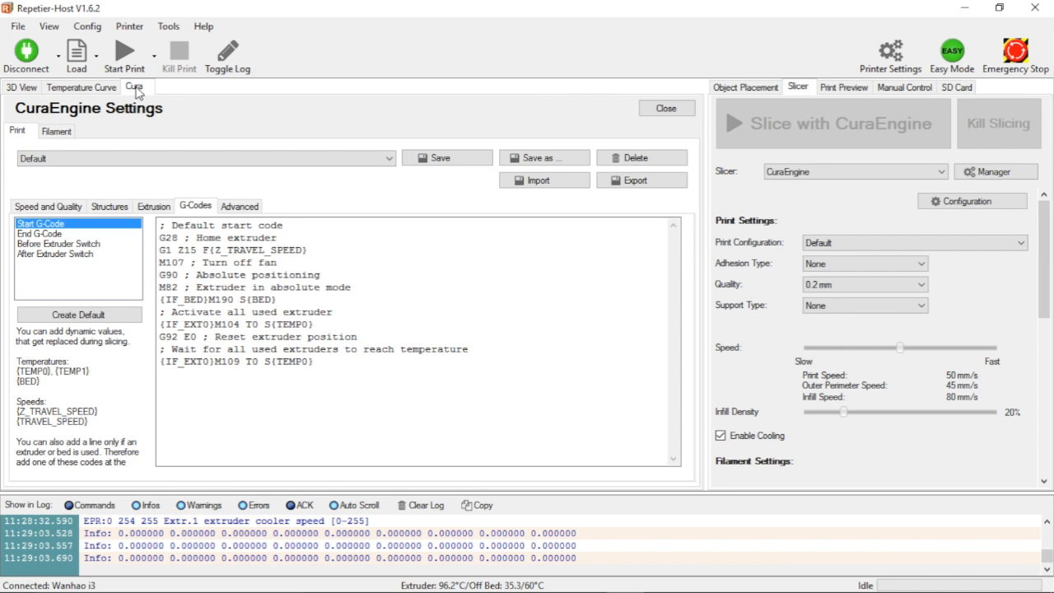
{"action": "mouse_move", "coordinate": [142, 97]}
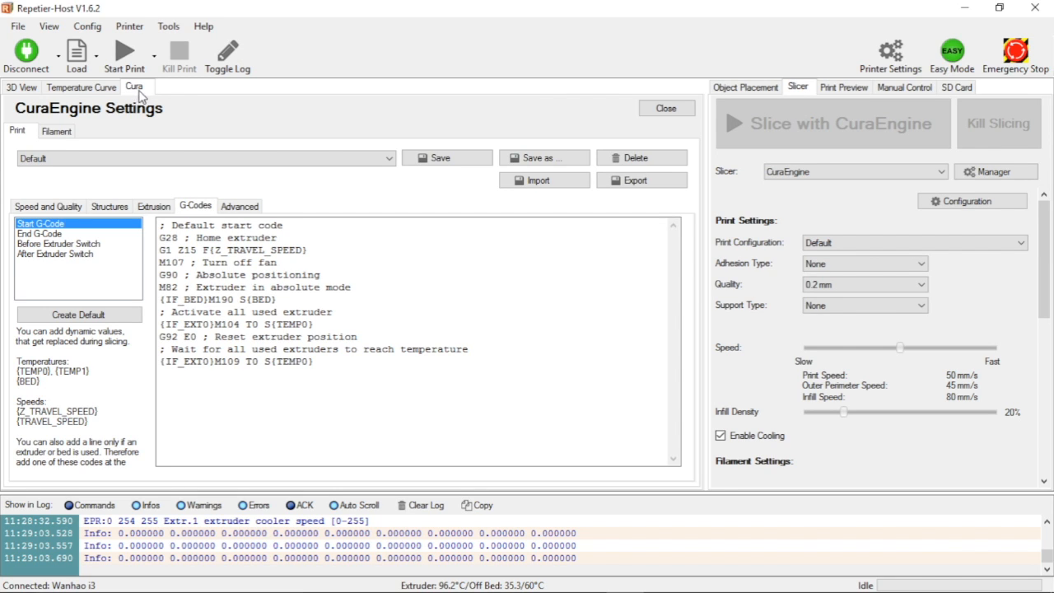
Step: Add a ';PLA PID' comment on a new line below the first comment
{"action": "left_click", "coordinate": [289, 225]}
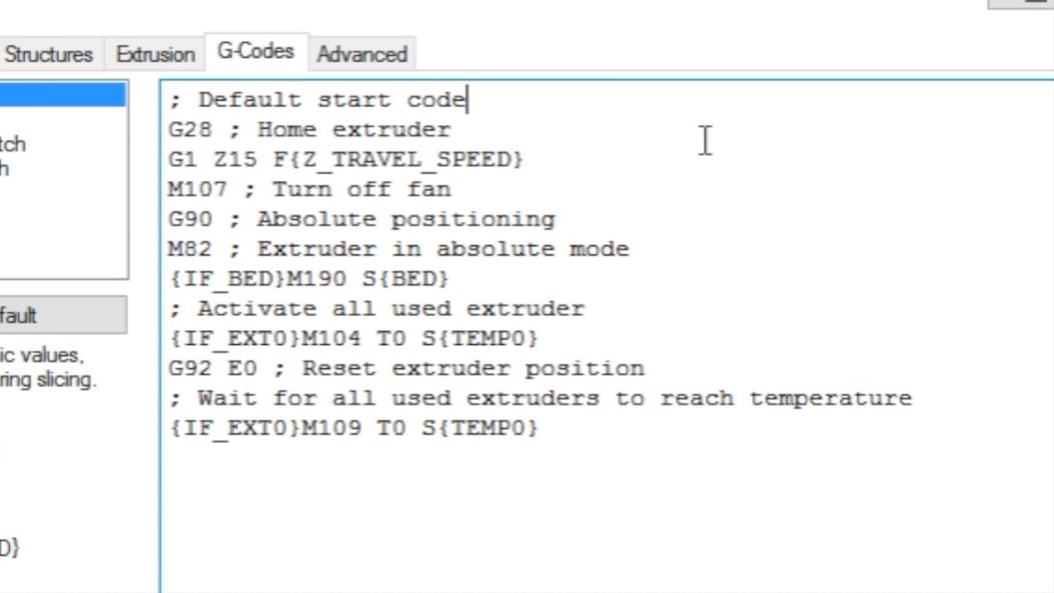
{"action": "key", "text": "Enter"}
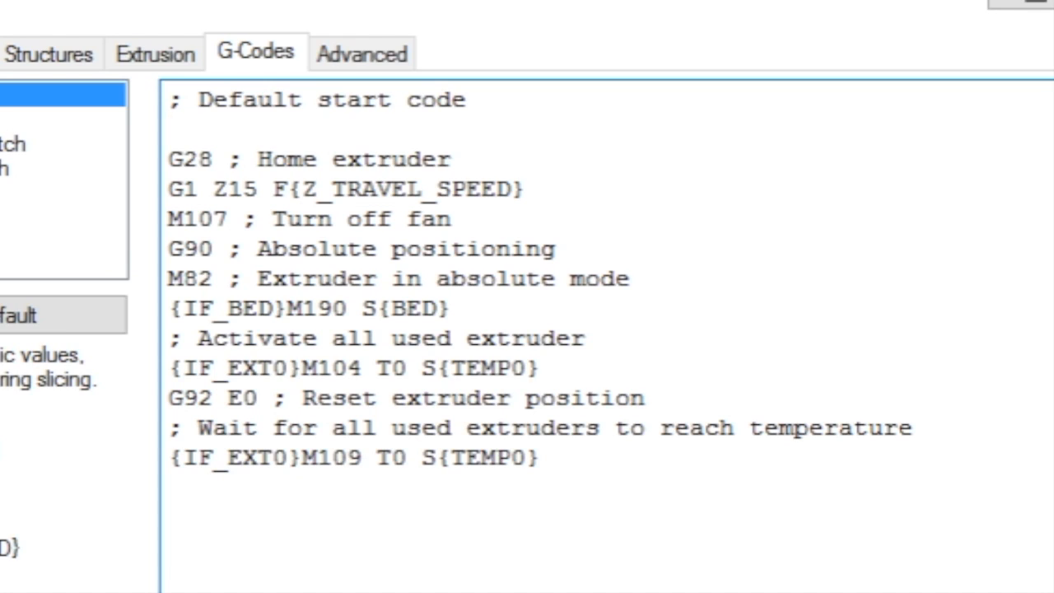
{"action": "type", "text": ";"}
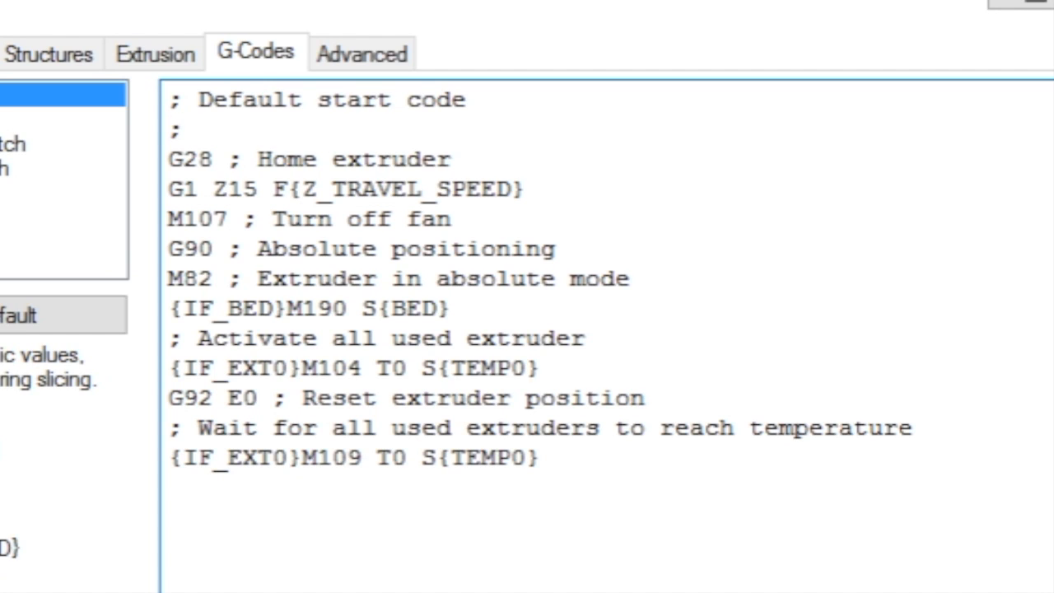
{"action": "type", "text": "PLA PID"}
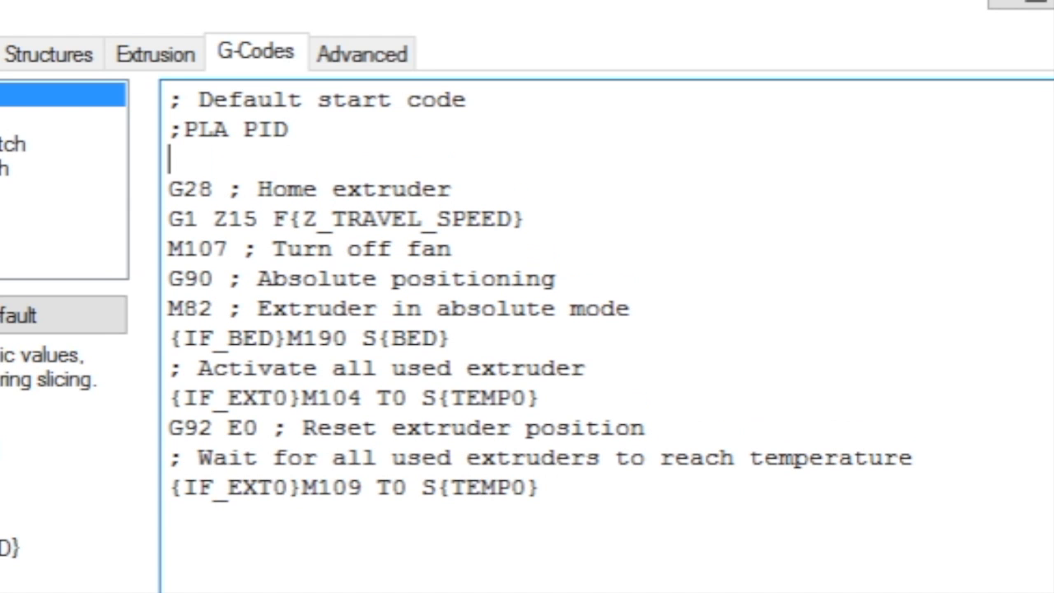
Step: Type the line 'M301 P10.91 I0.78 D38.33' into the start G-code
{"action": "type", "text": "M"}
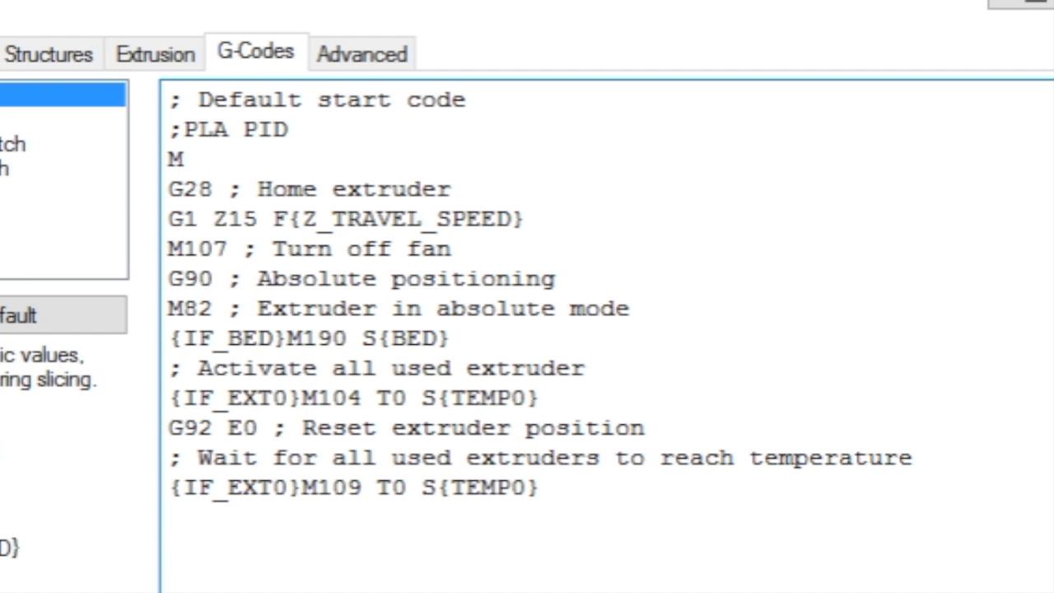
{"action": "type", "text": "301"}
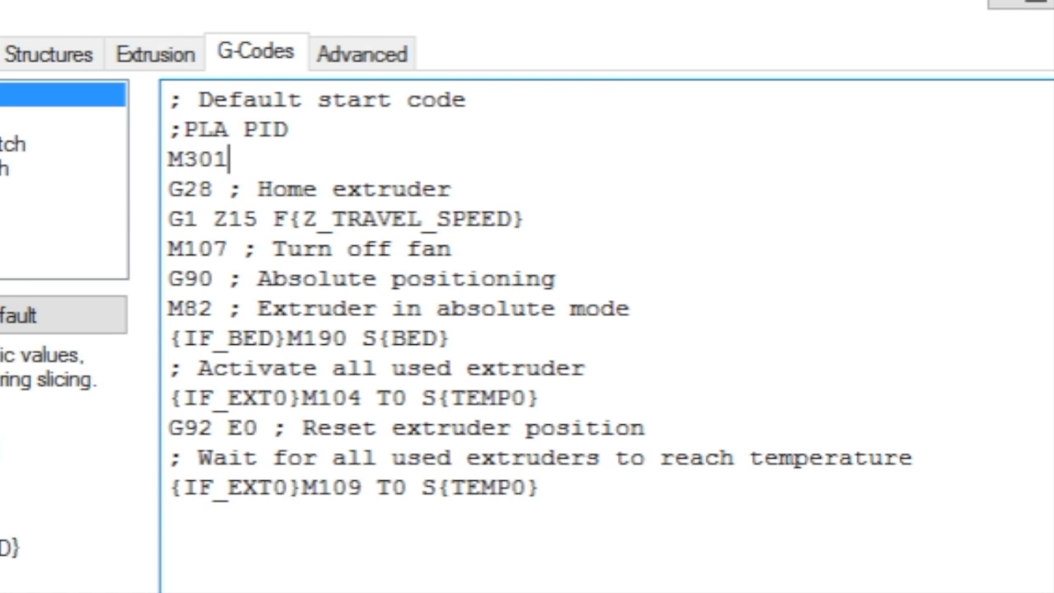
{"action": "type", "text": "\" \""}
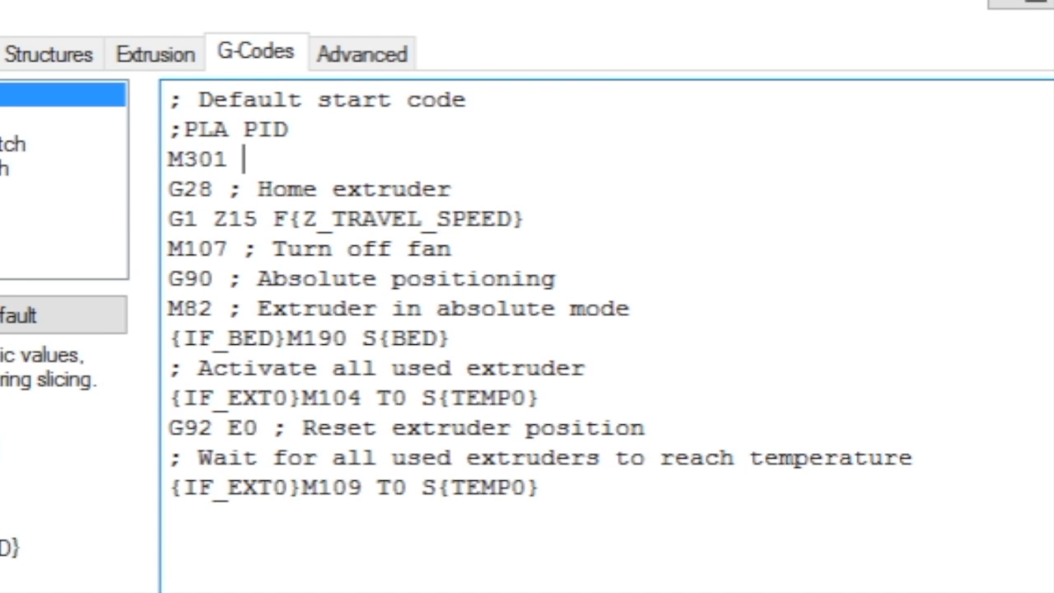
{"action": "type", "text": "P"}
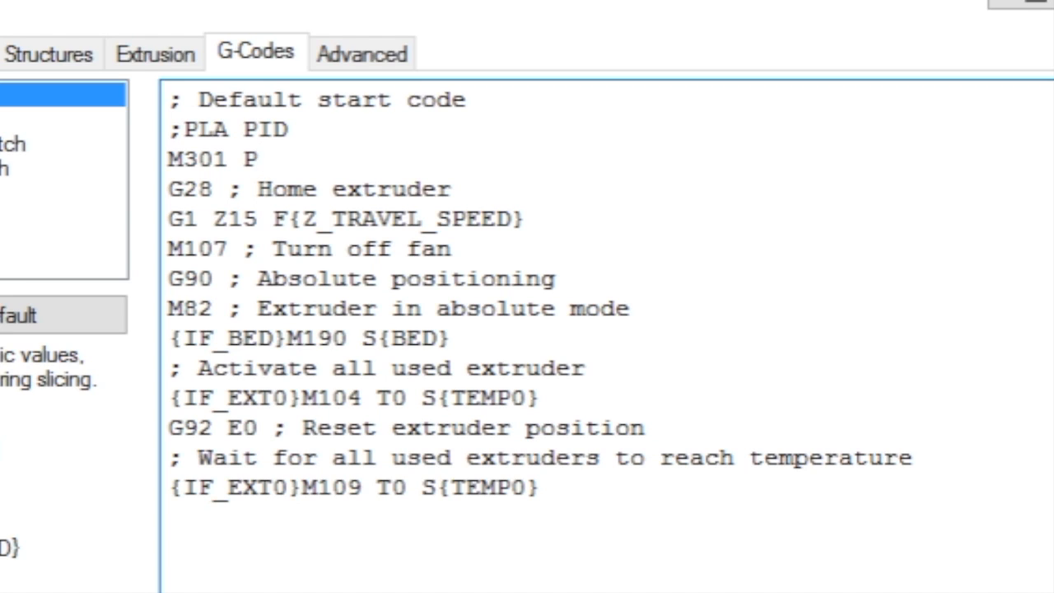
{"action": "type", "text": "10."}
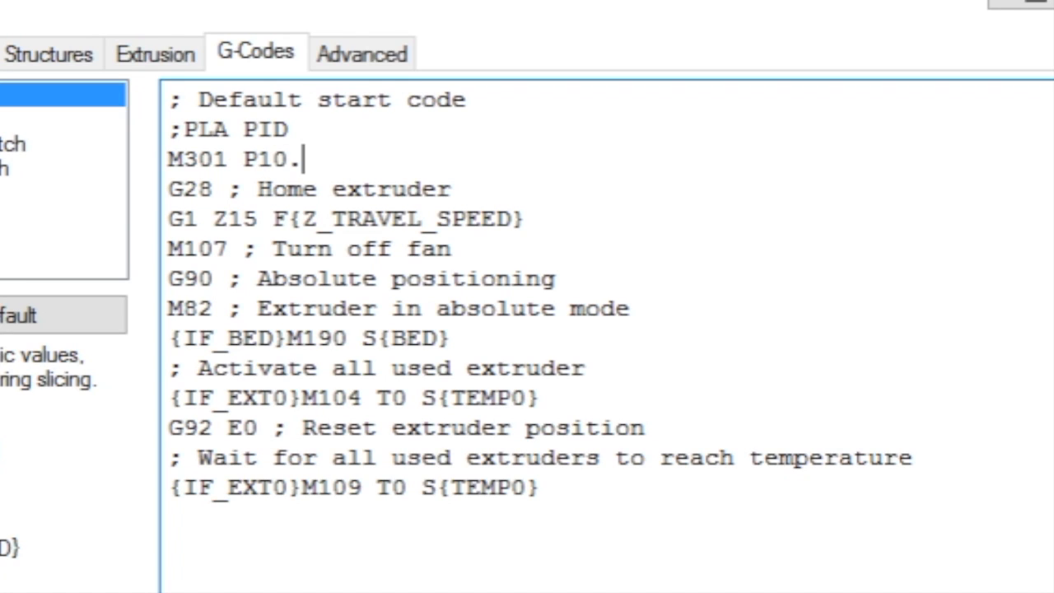
{"action": "type", "text": "91"}
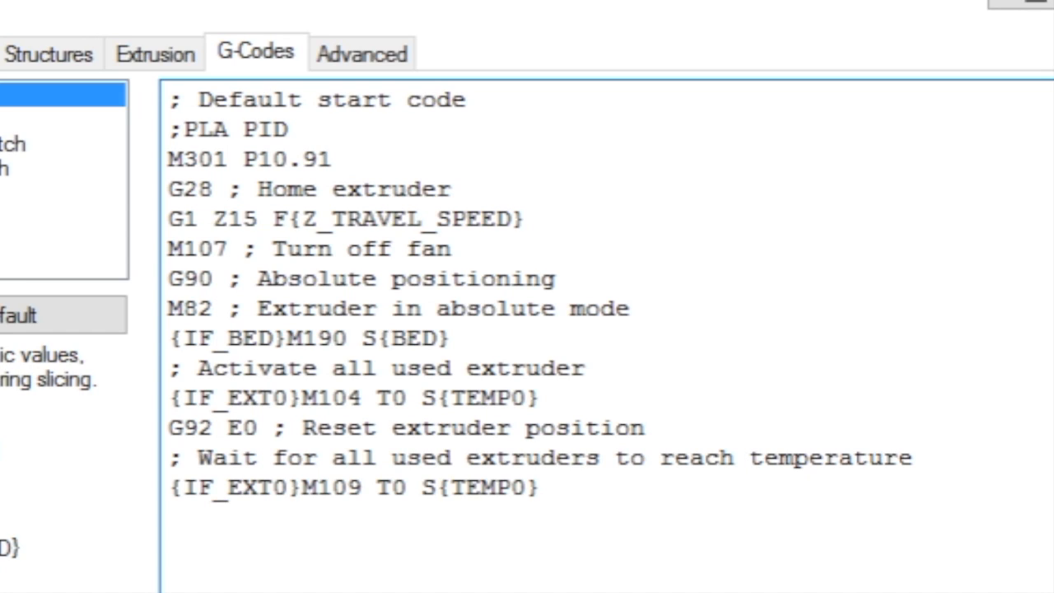
{"action": "type", "text": "I"}
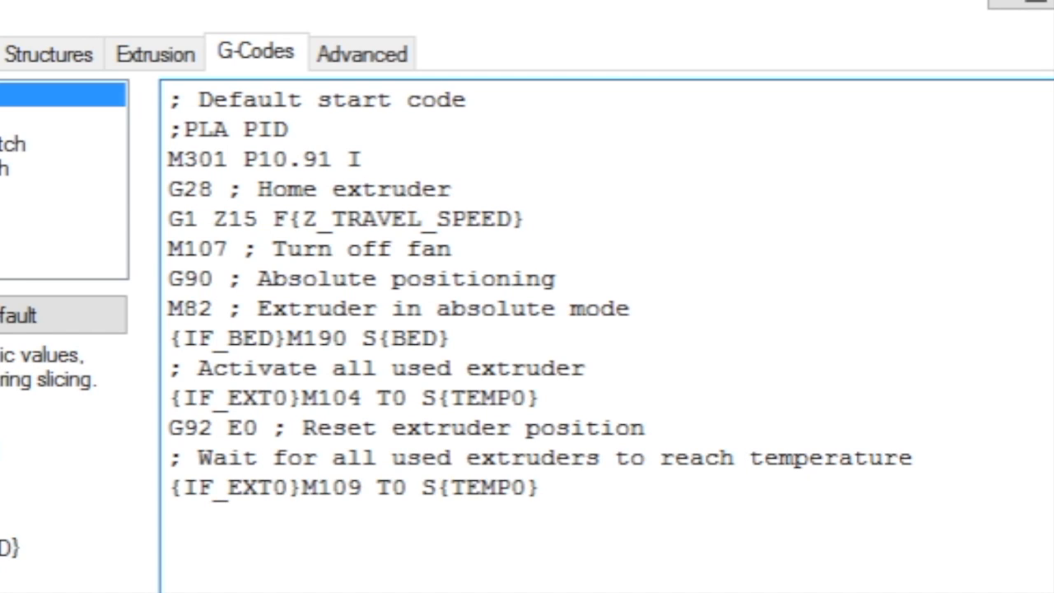
{"action": "left_click", "coordinate": [365, 159]}
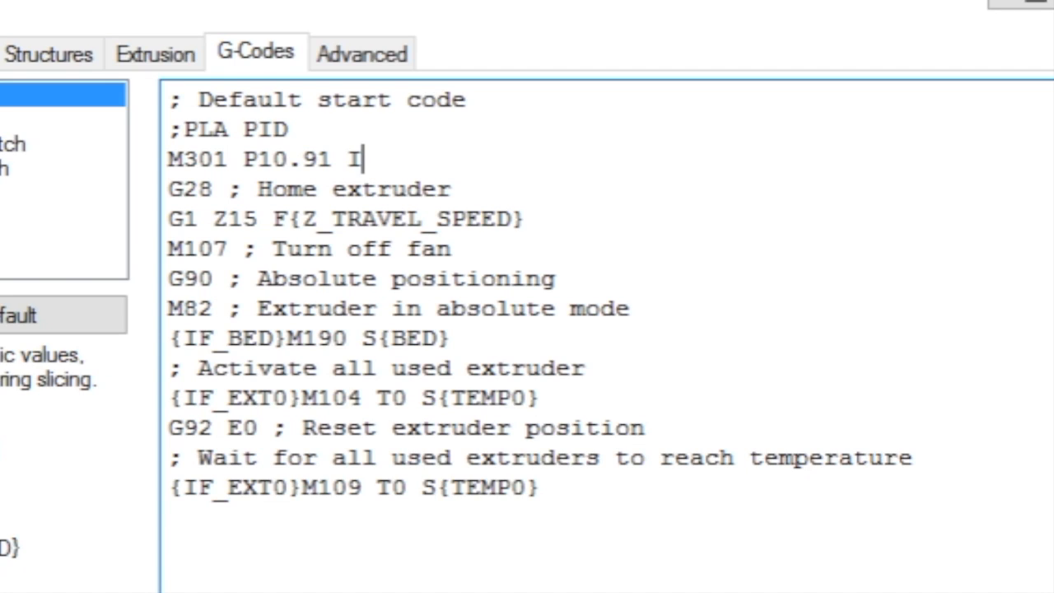
{"action": "type", "text": "0.7"}
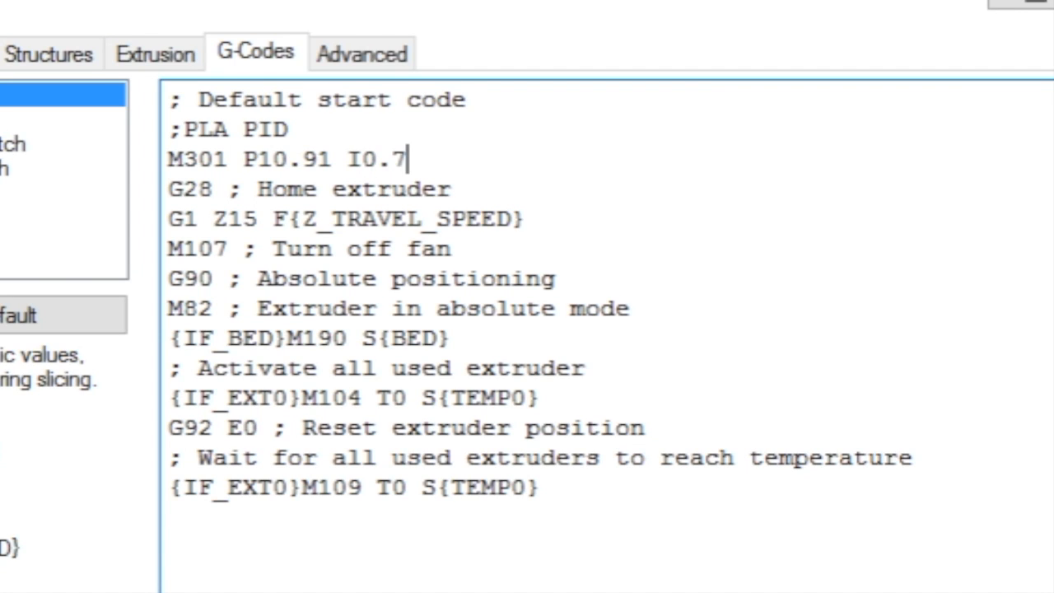
{"action": "type", "text": "8"}
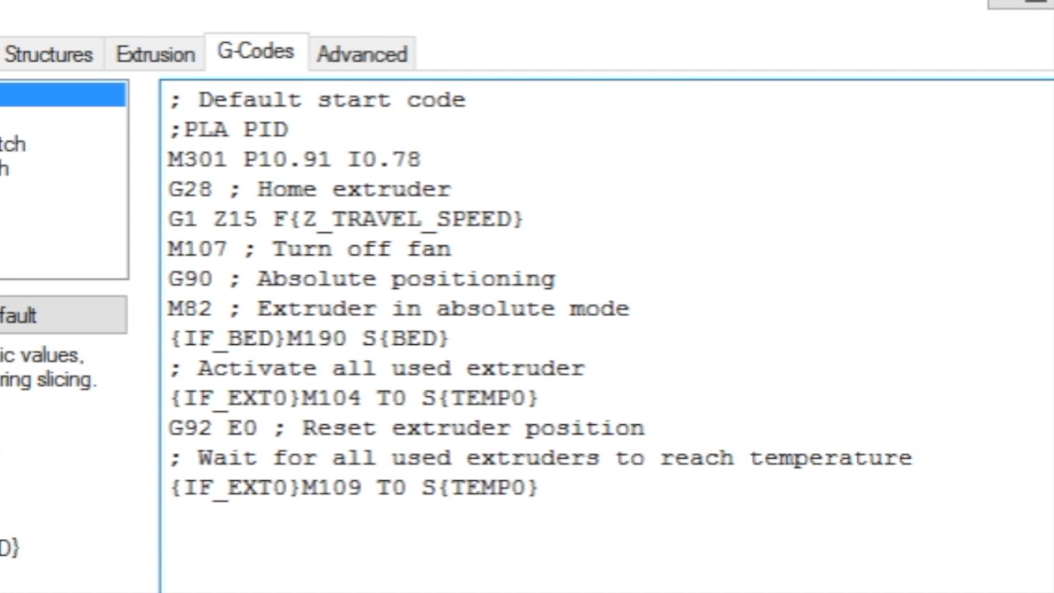
{"action": "type", "text": "D3"}
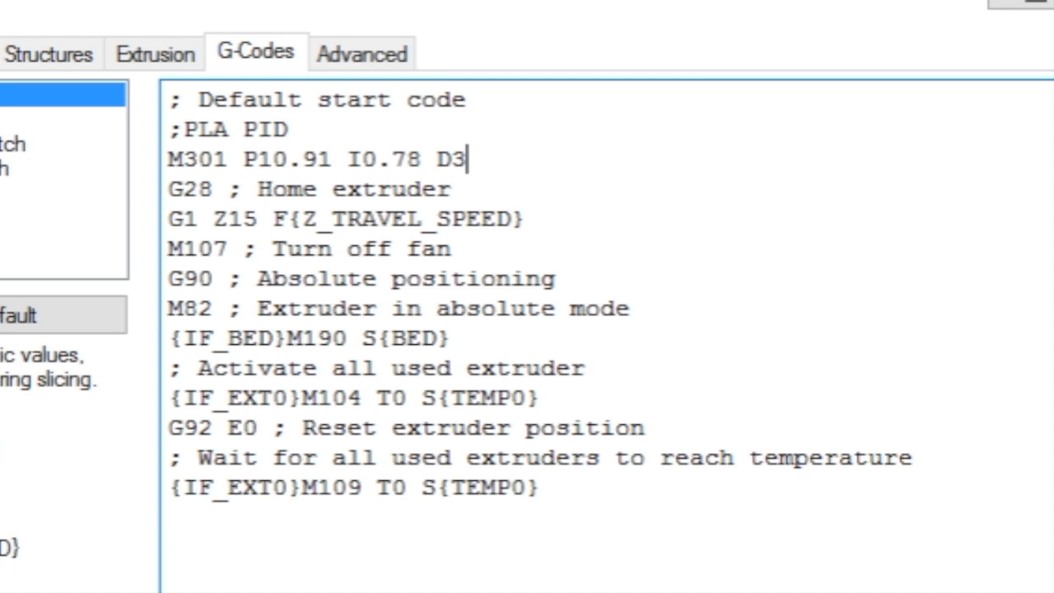
{"action": "type", "text": "8."}
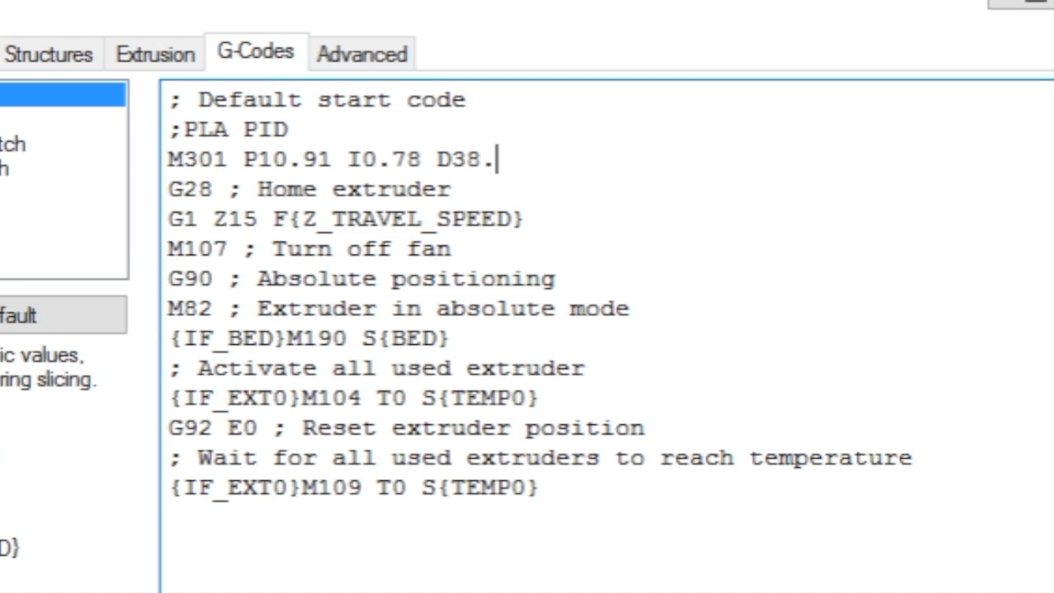
{"action": "type", "text": "33"}
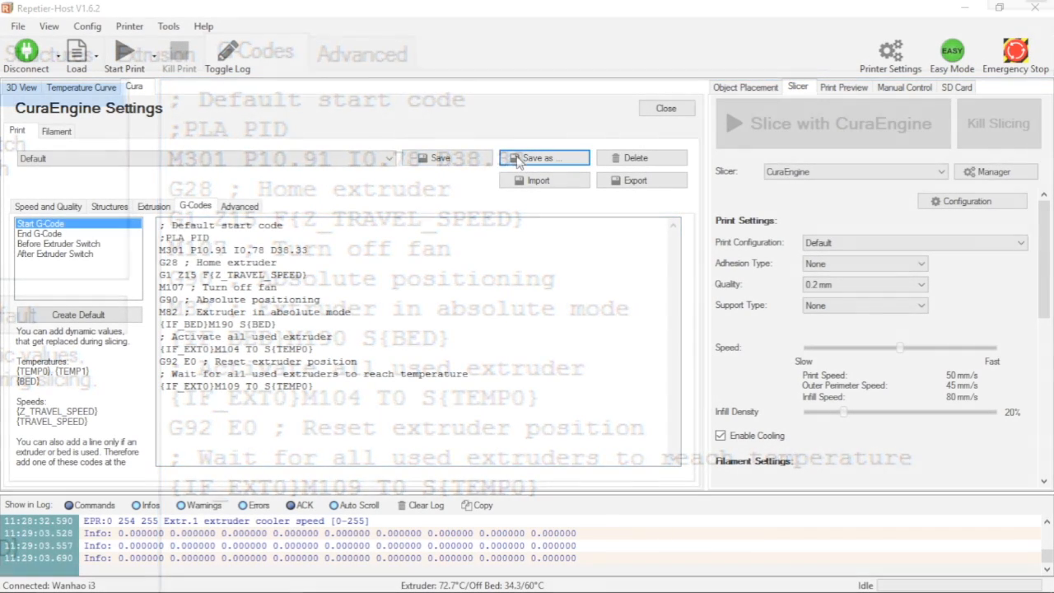
Step: Use Save as... with the setting name 'PLA_PID_01' and confirm with OK
{"action": "left_click", "coordinate": [543, 158]}
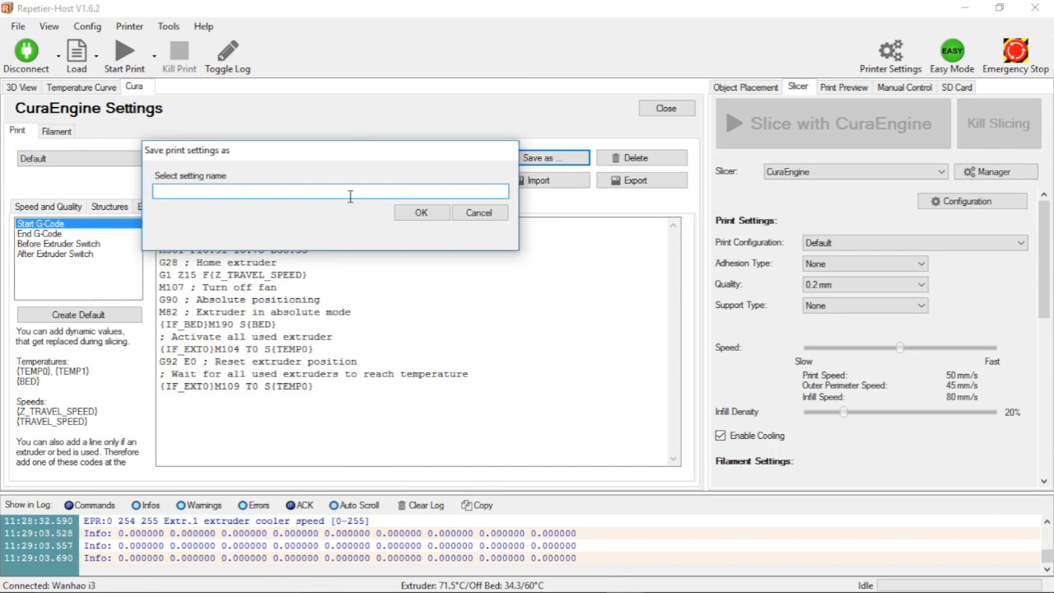
{"action": "type", "text": "PLA_"}
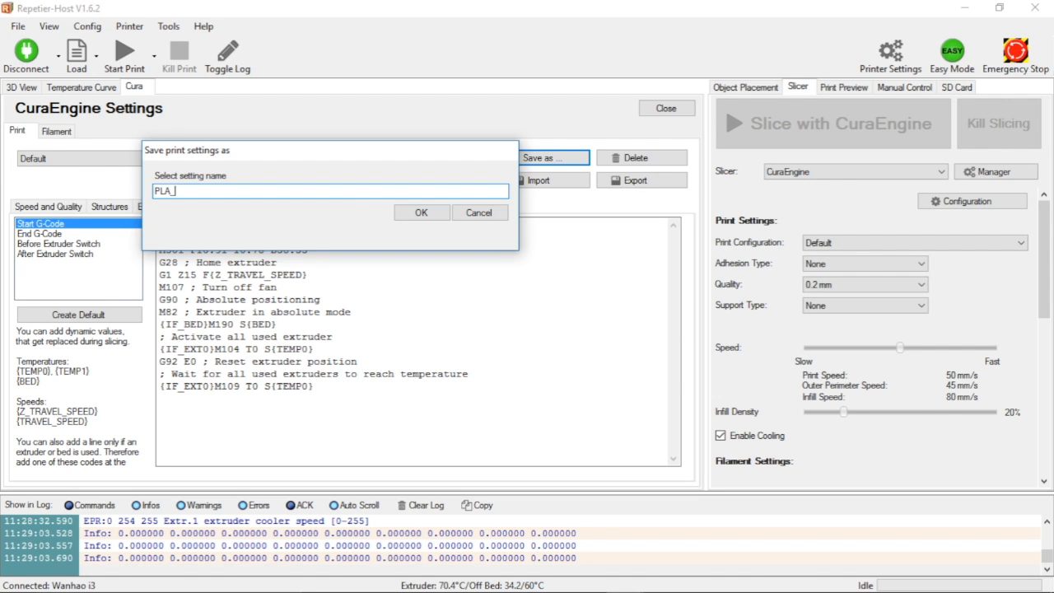
{"action": "type", "text": "PID"}
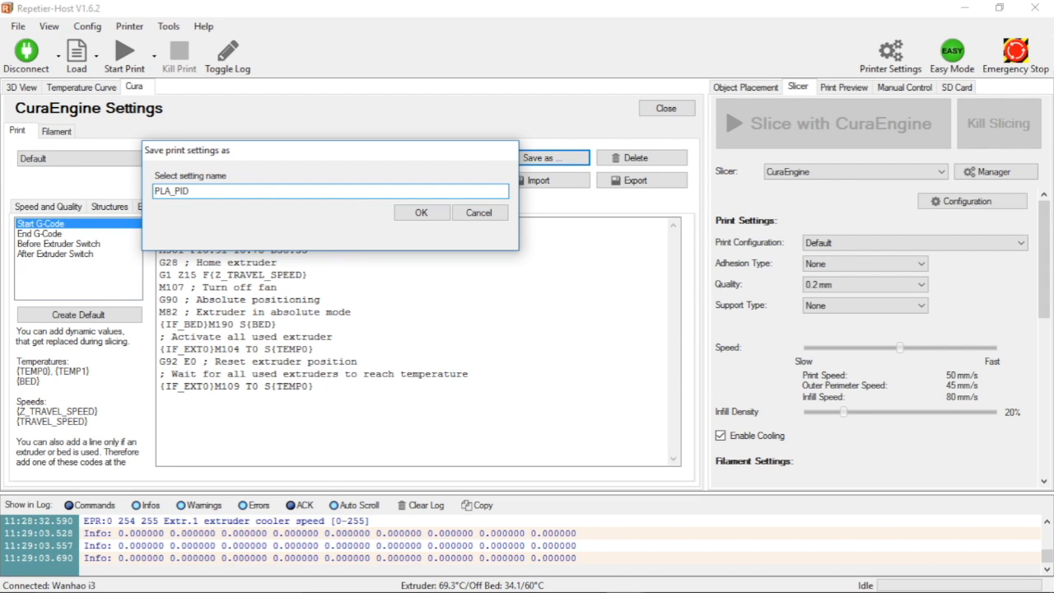
{"action": "type", "text": "_01"}
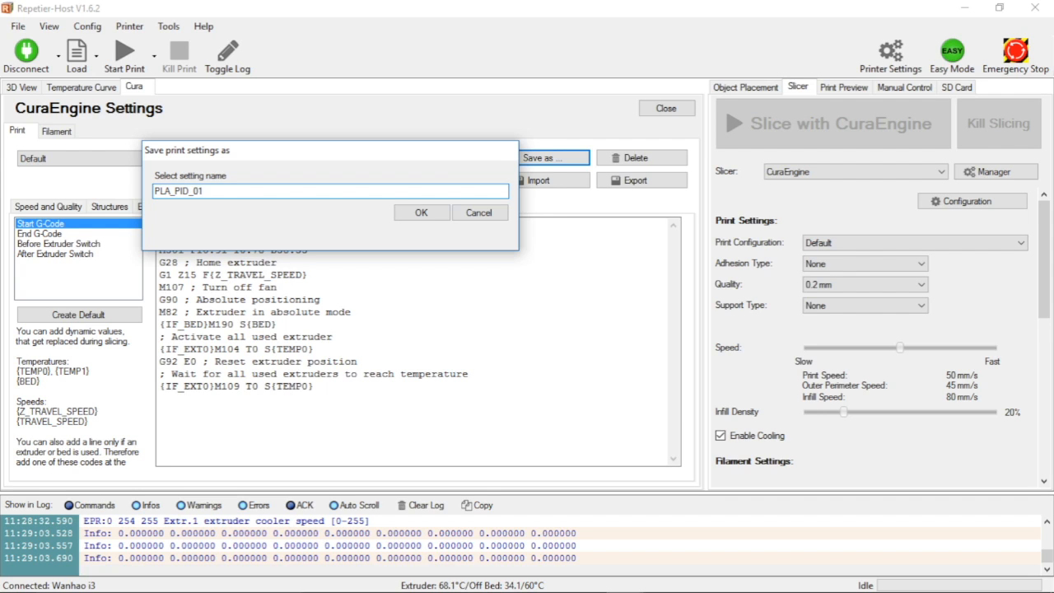
{"action": "left_click", "coordinate": [422, 212]}
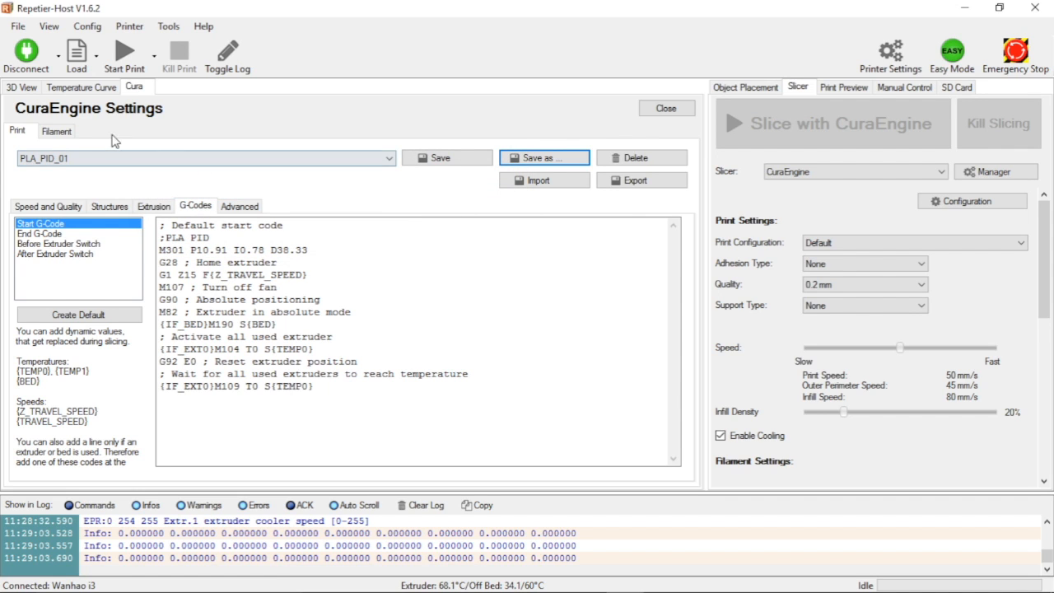